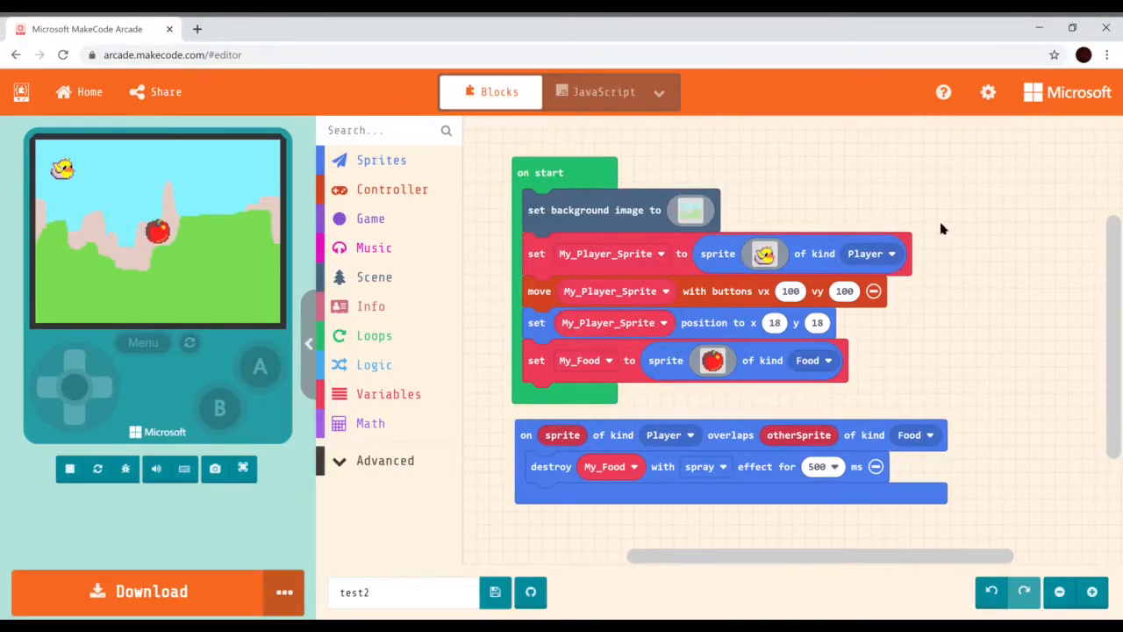
mouse_move(470, 270)
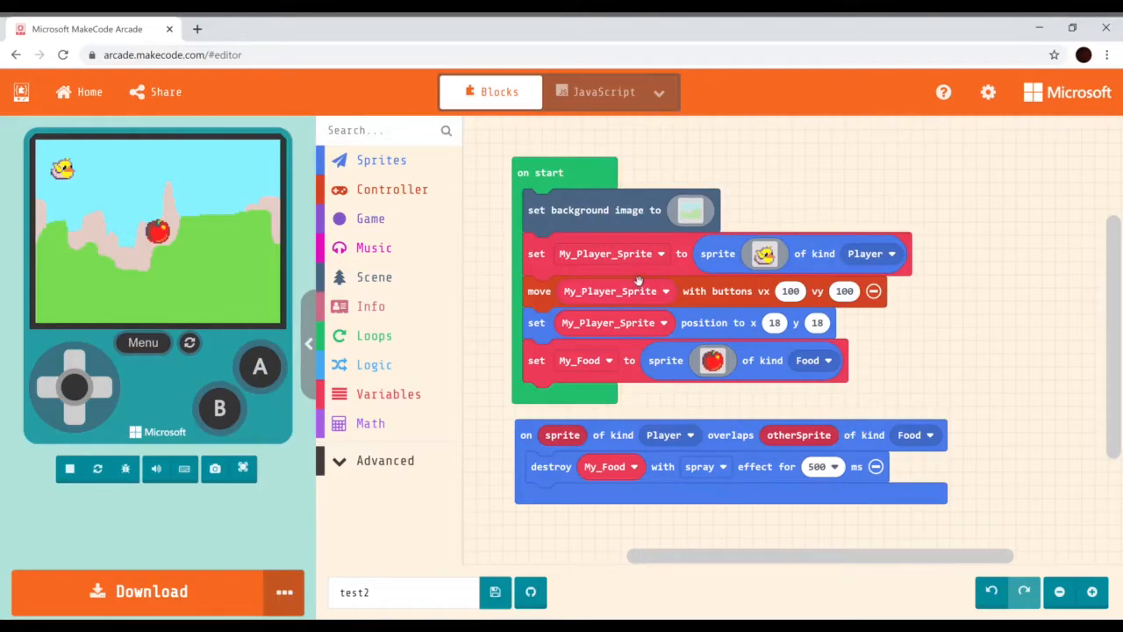
mouse_move(558, 312)
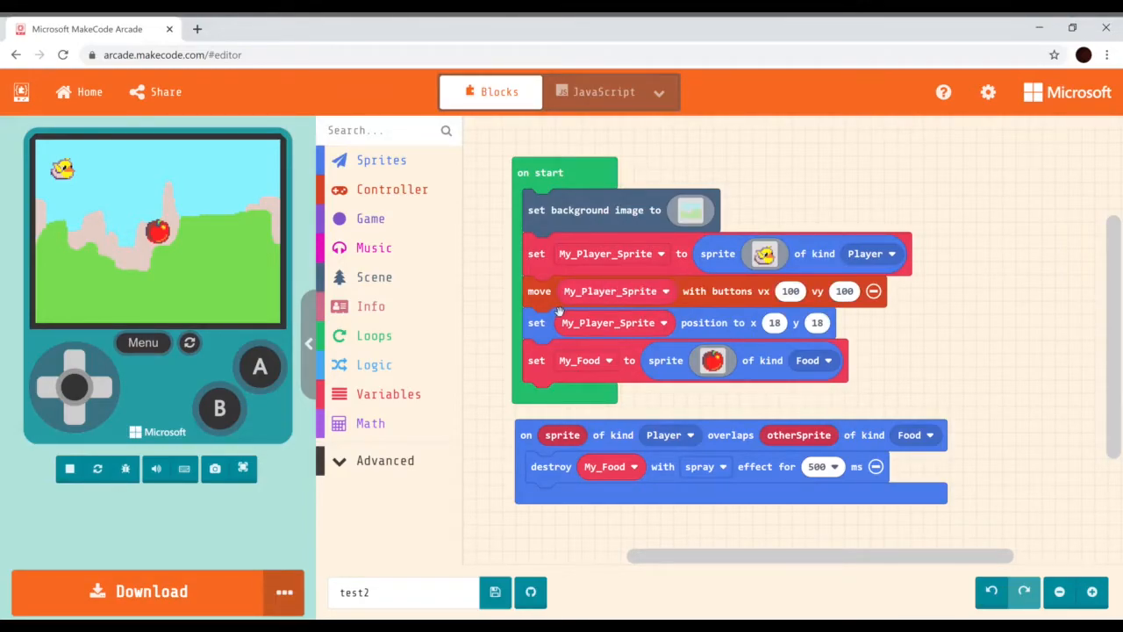
mouse_move(551, 306)
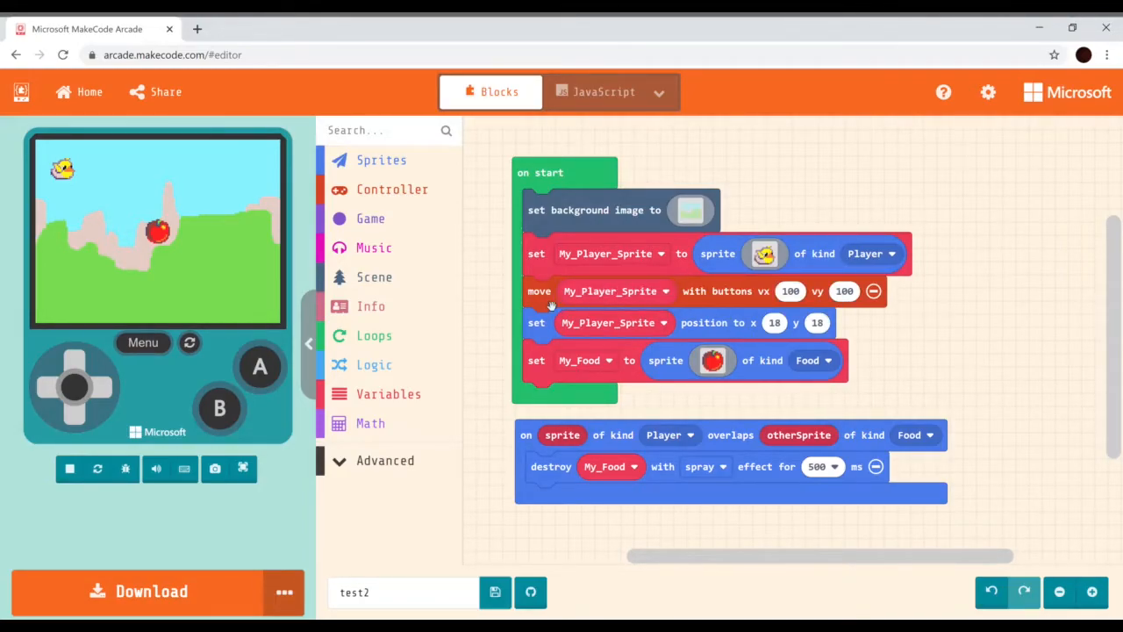
mouse_move(417, 313)
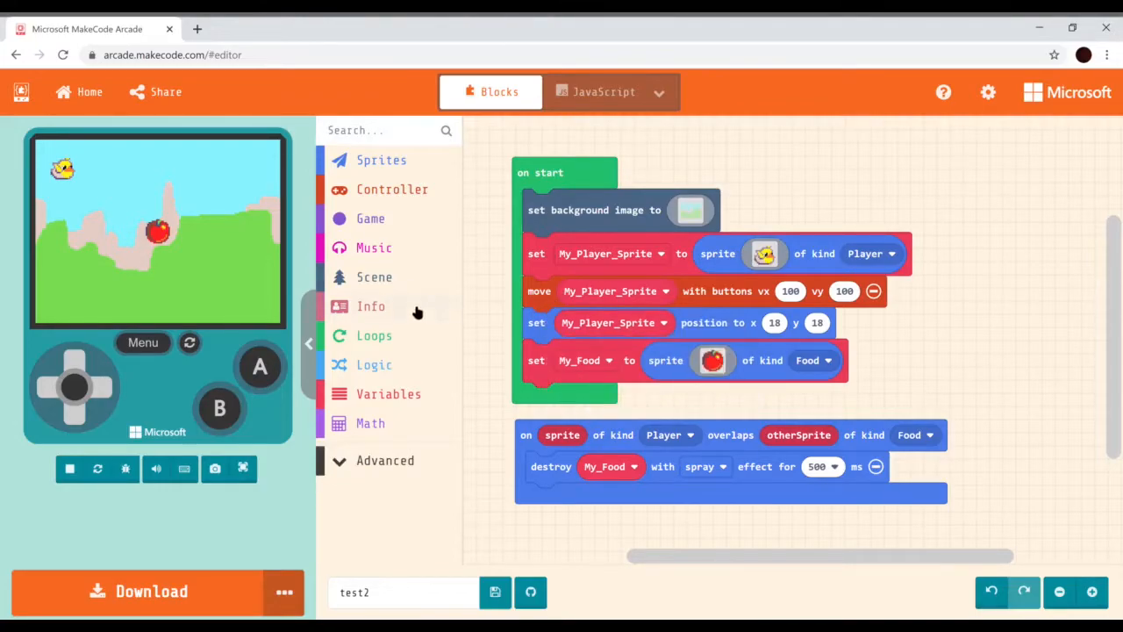
mouse_move(375, 276)
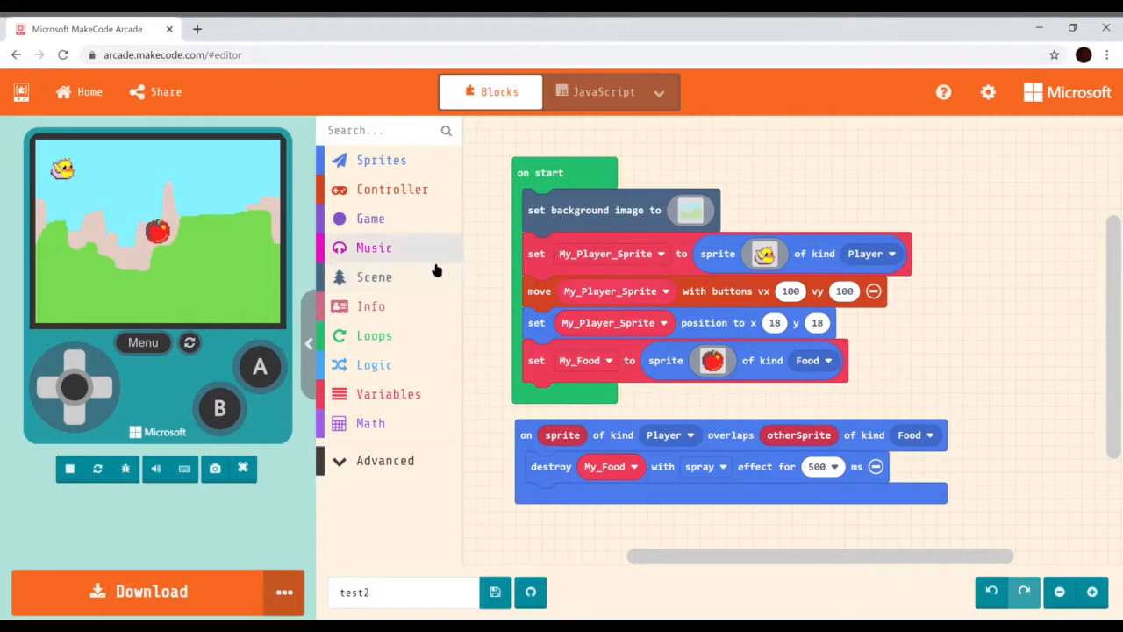
From Scene's Tiles section, drag an empty 'set tilemap to' block to the top of on start
left_click(374, 277)
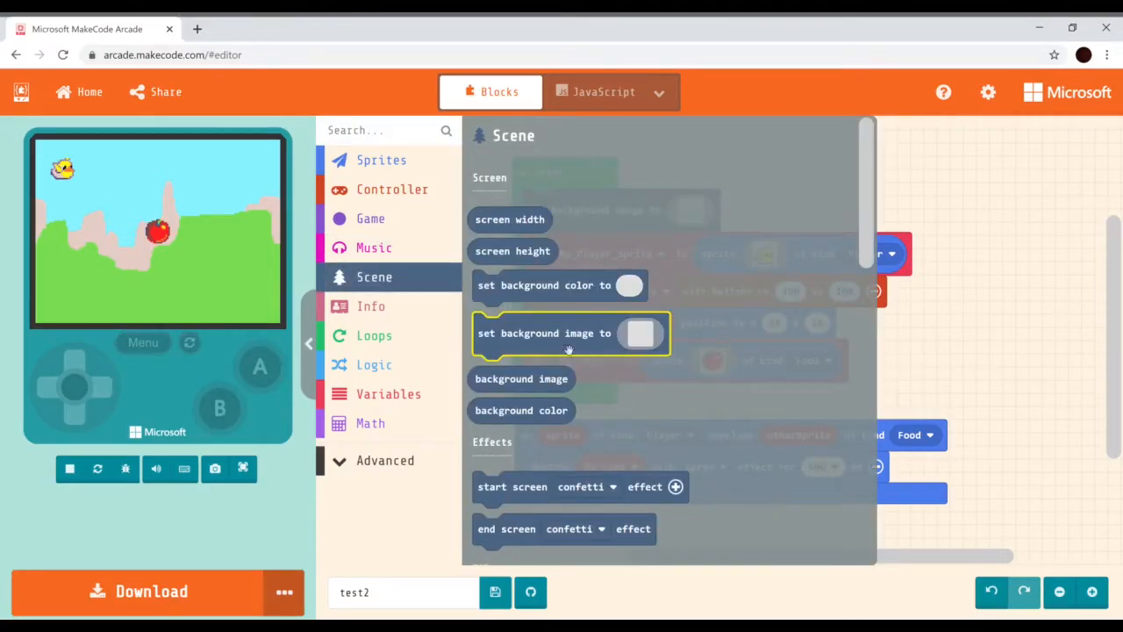
scroll("down", 3)
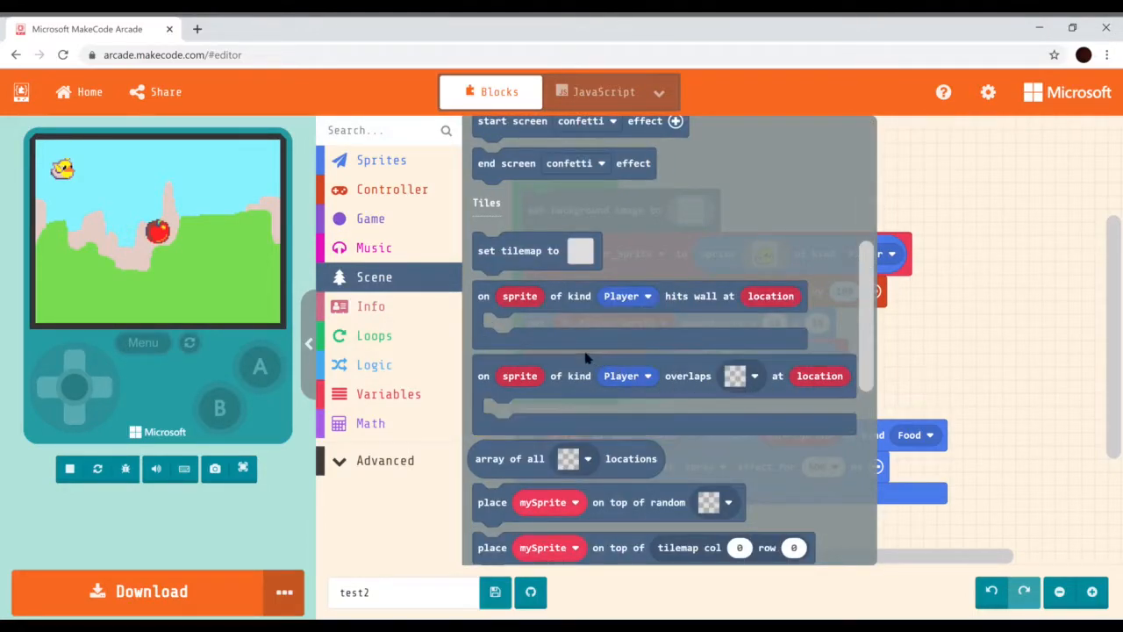
left_click(518, 251)
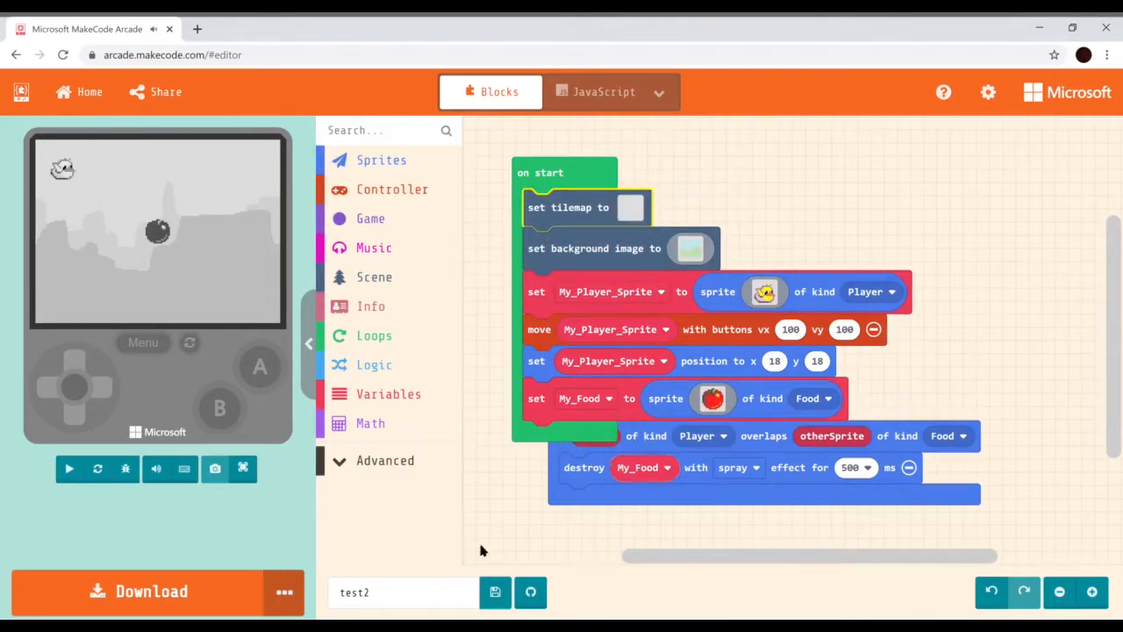
Reattach the sprite blocks under set tilemap and delete the 'set background image' block
left_click(68, 467)
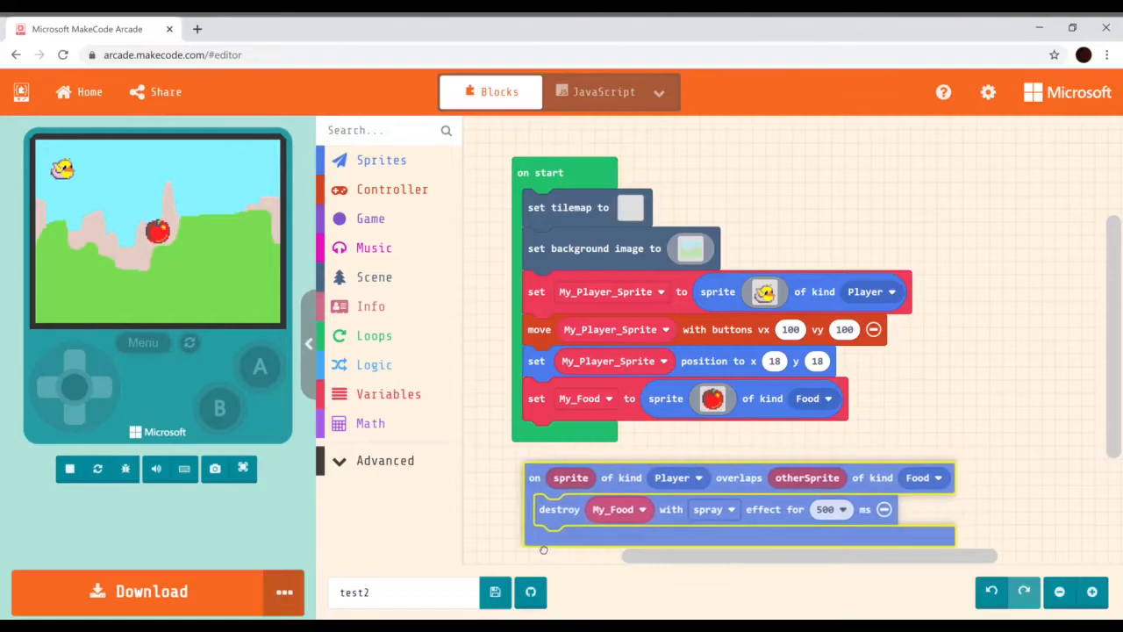
left_click(69, 467)
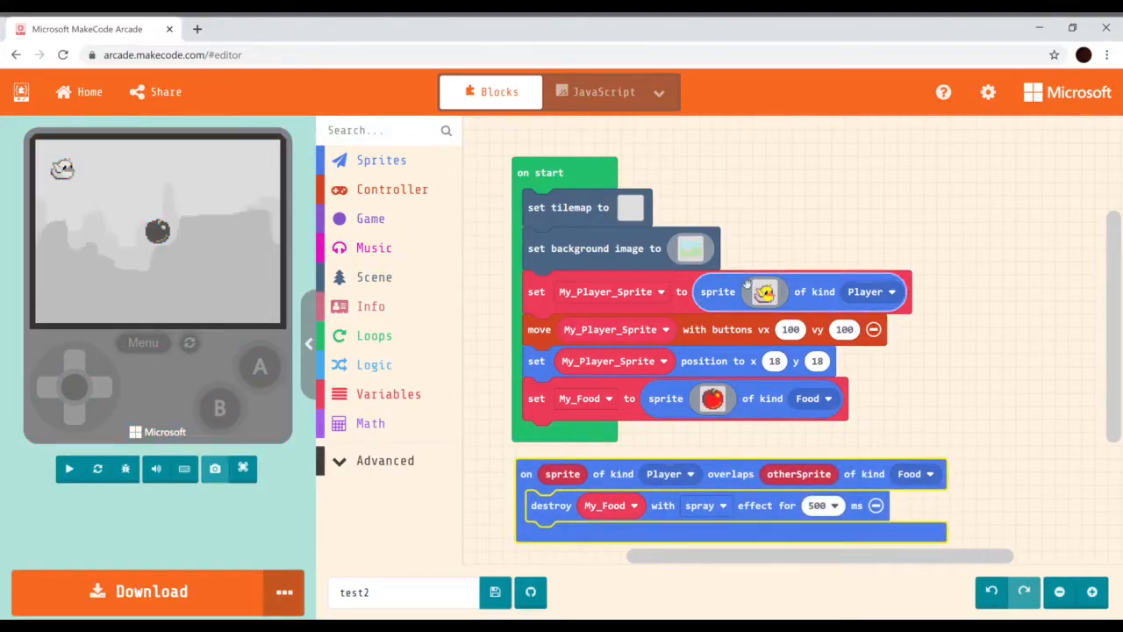
left_click(68, 468)
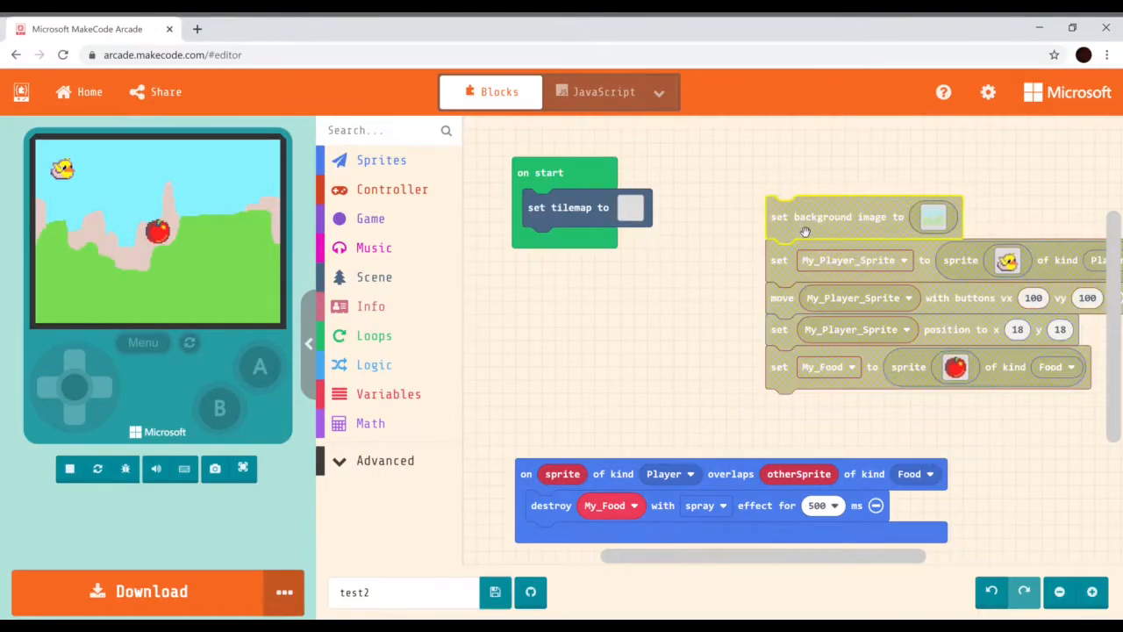
left_click(69, 468)
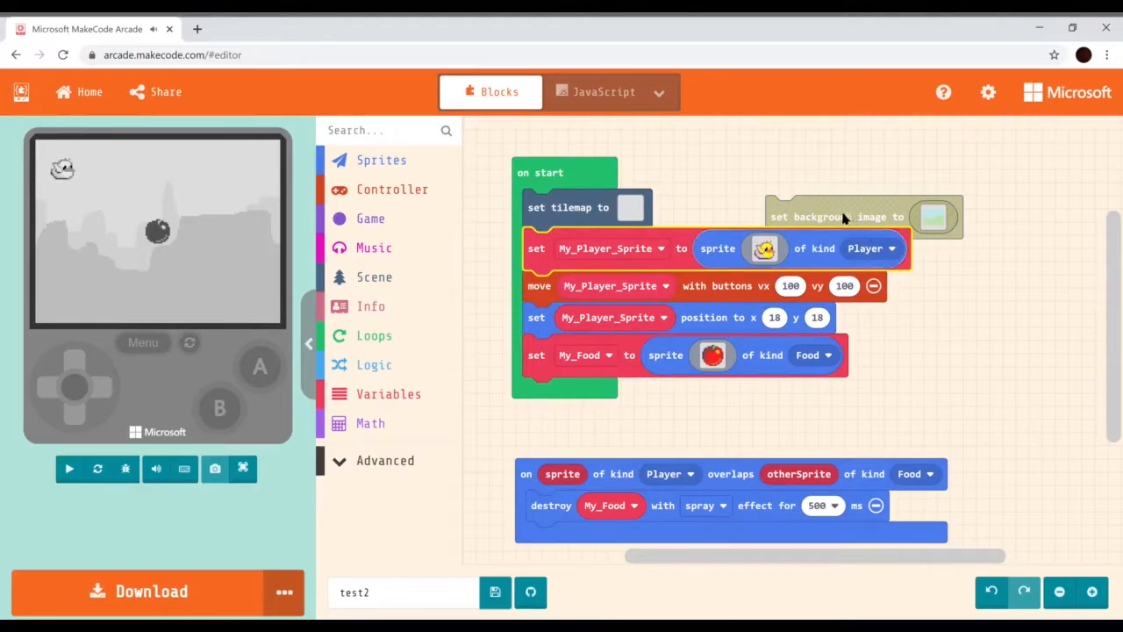
left_click(69, 468)
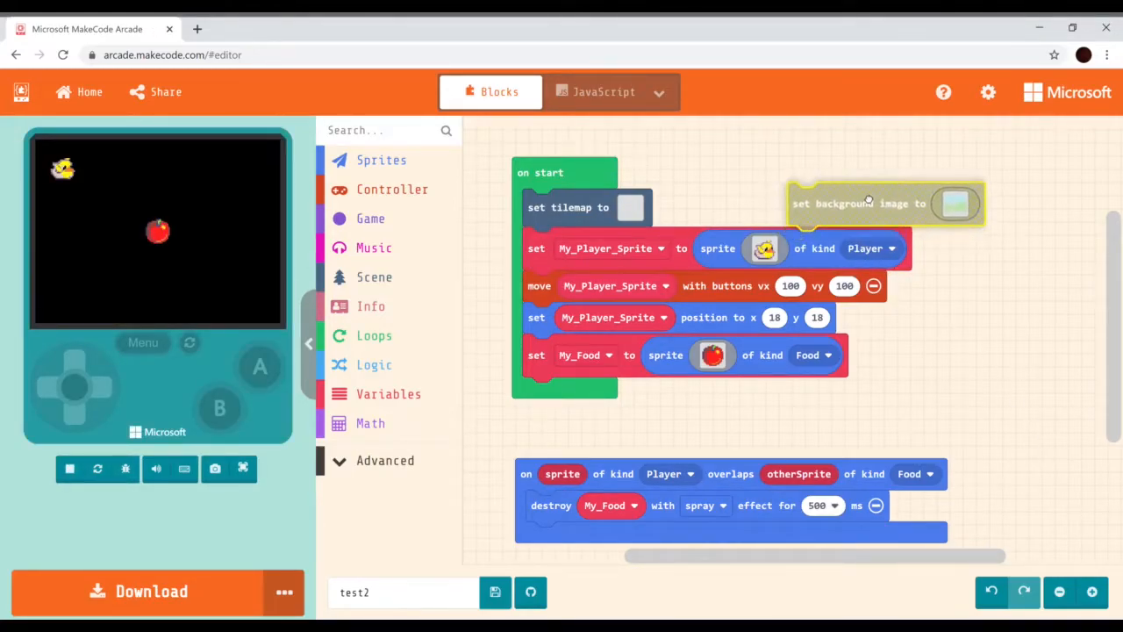
left_click_drag(886, 204, 457, 345)
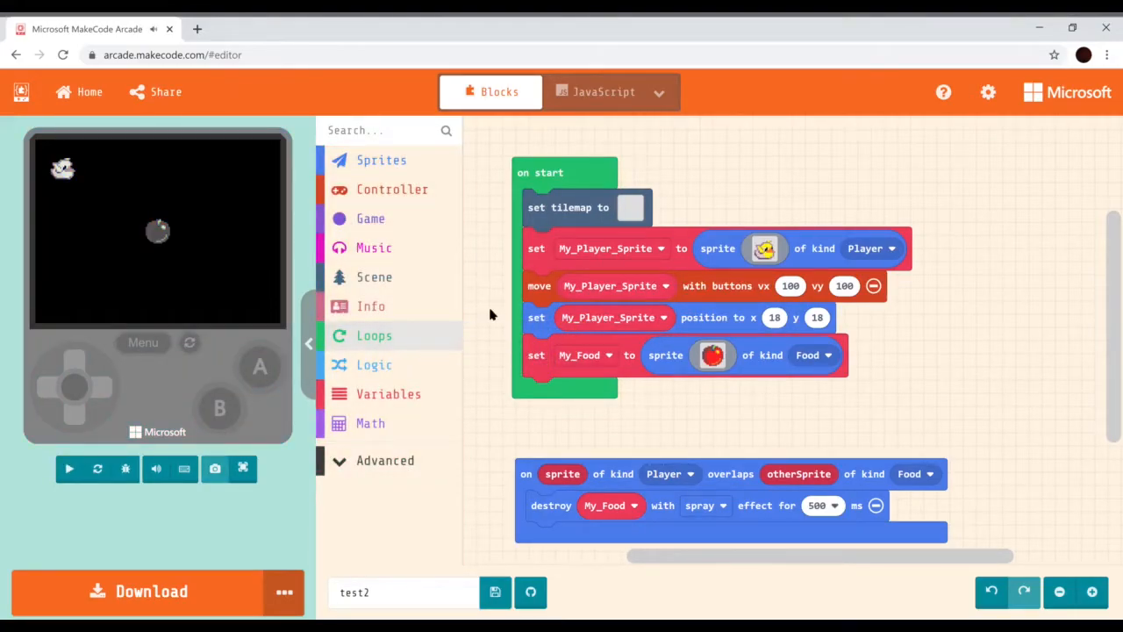
left_click(70, 467)
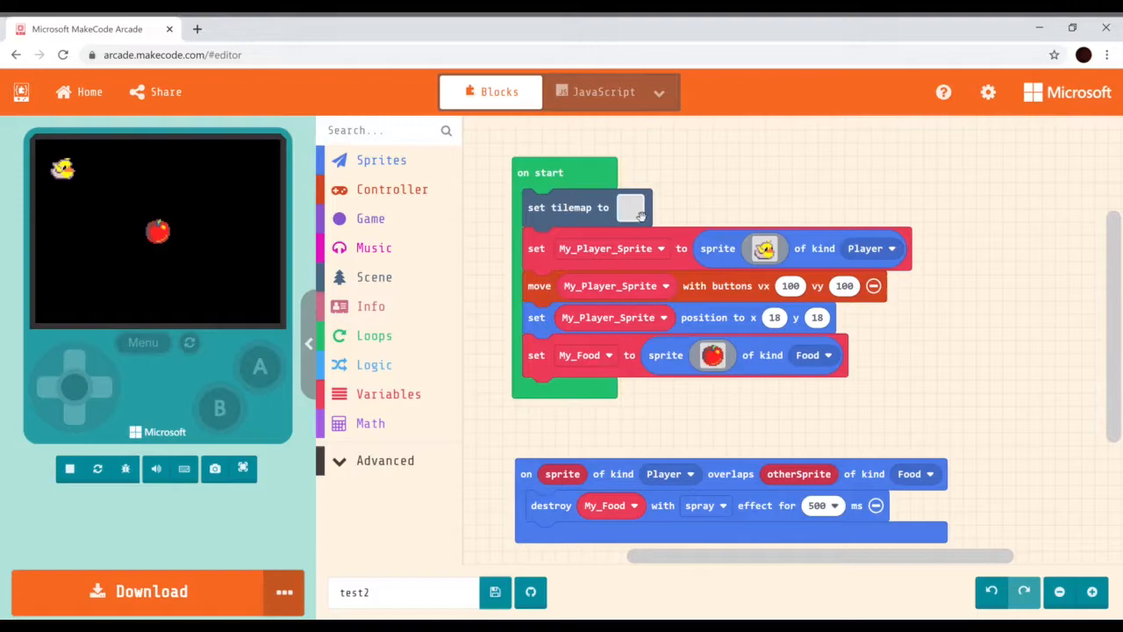
In the tilemap editor, draw a winding dirt path from the bottom edge to the top
left_click(631, 207)
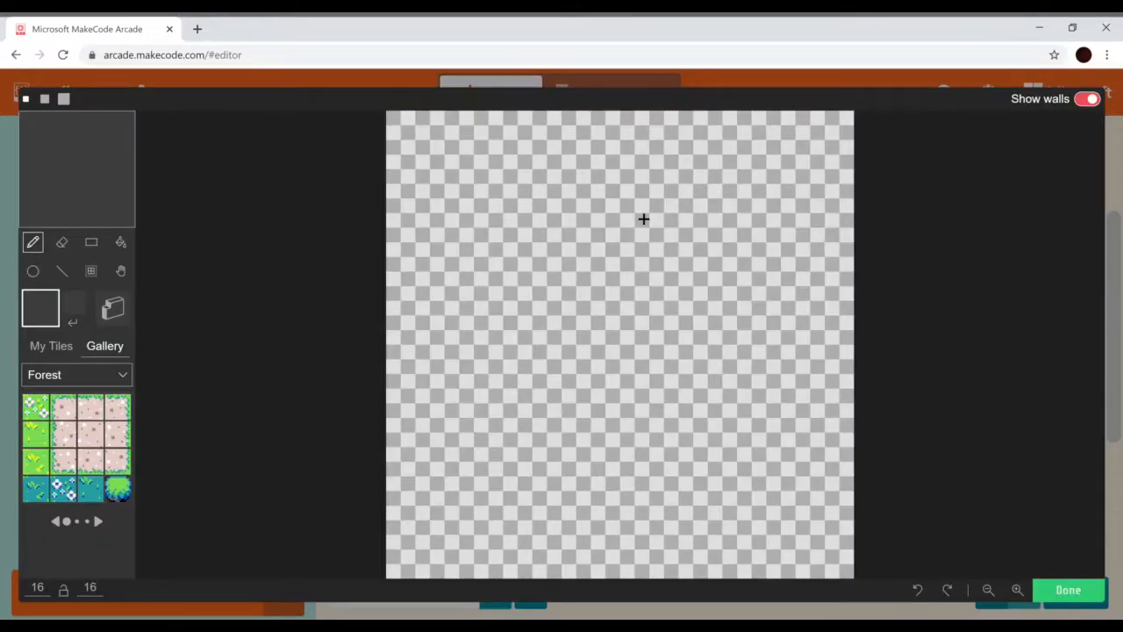
mouse_move(443, 419)
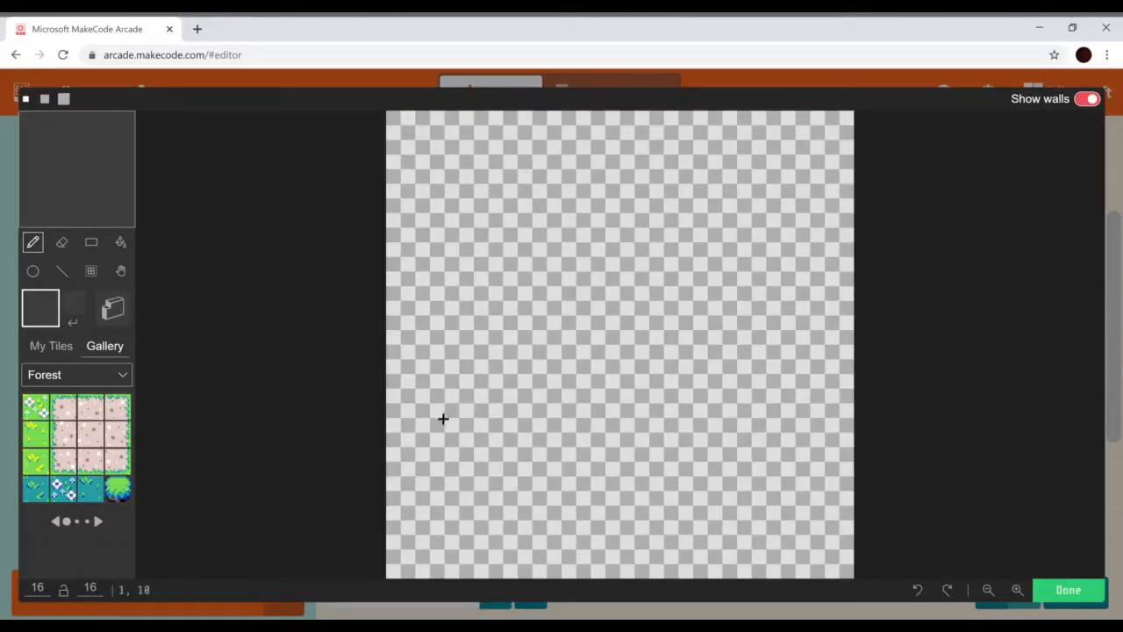
left_click(91, 431)
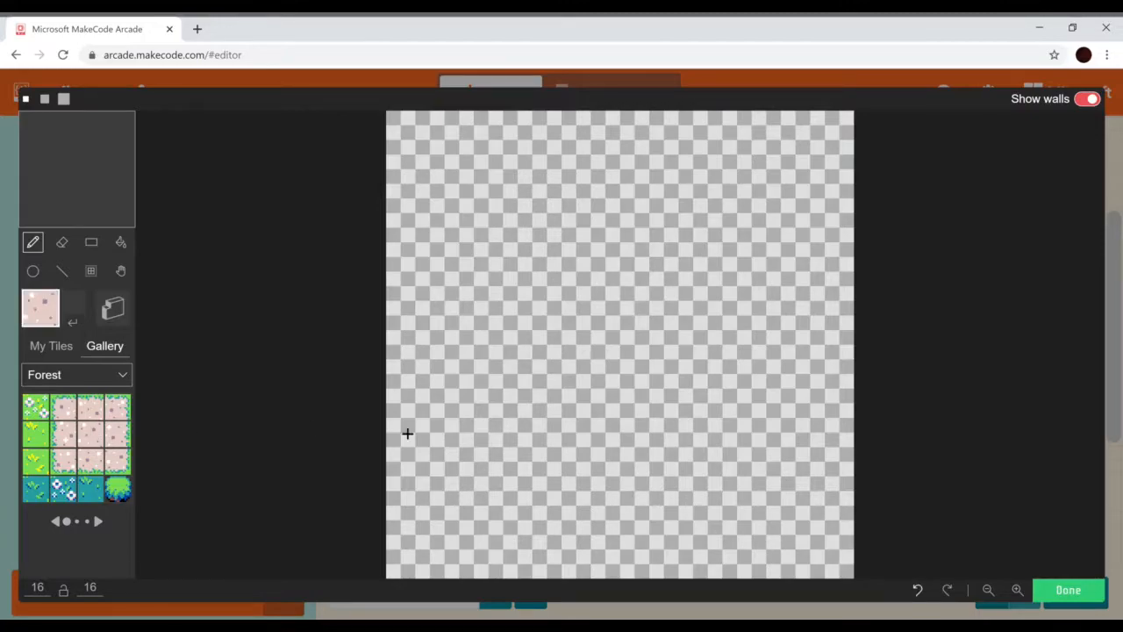
left_click(612, 544)
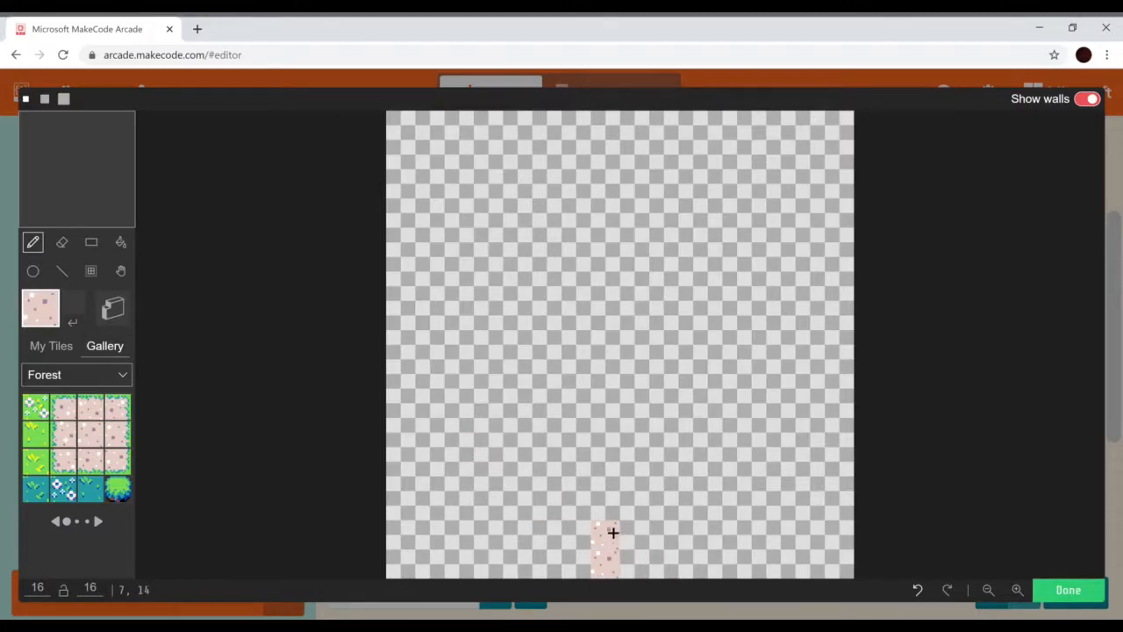
left_click_drag(613, 532, 615, 327)
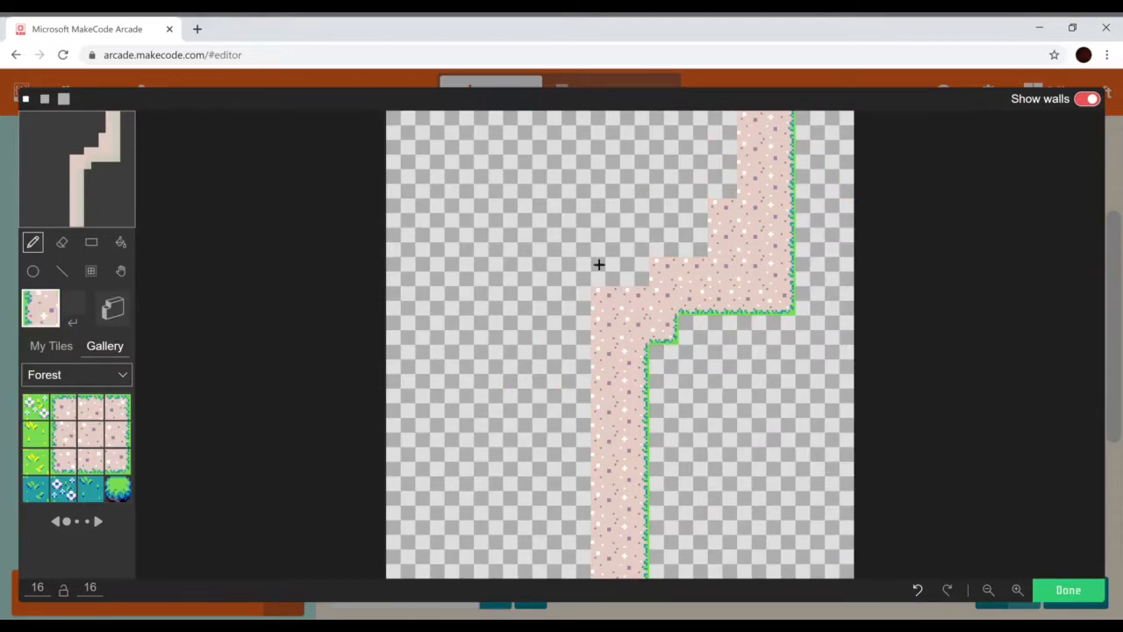
Border the path's bends and upper-left corner with grass-edged Forest tiles
left_click(687, 230)
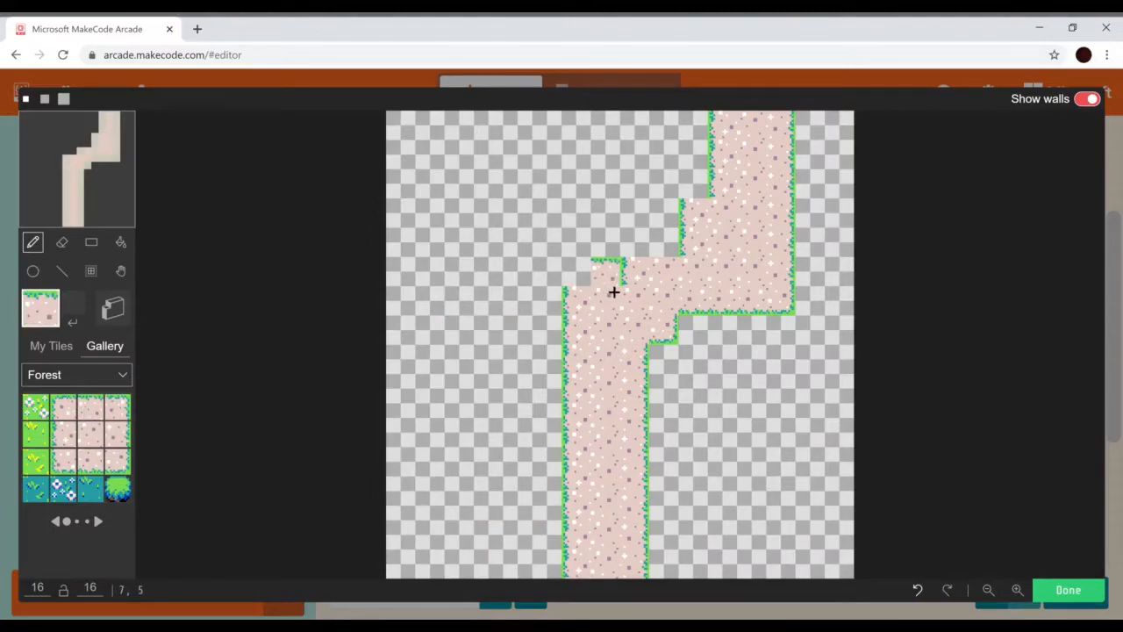
left_click(614, 292)
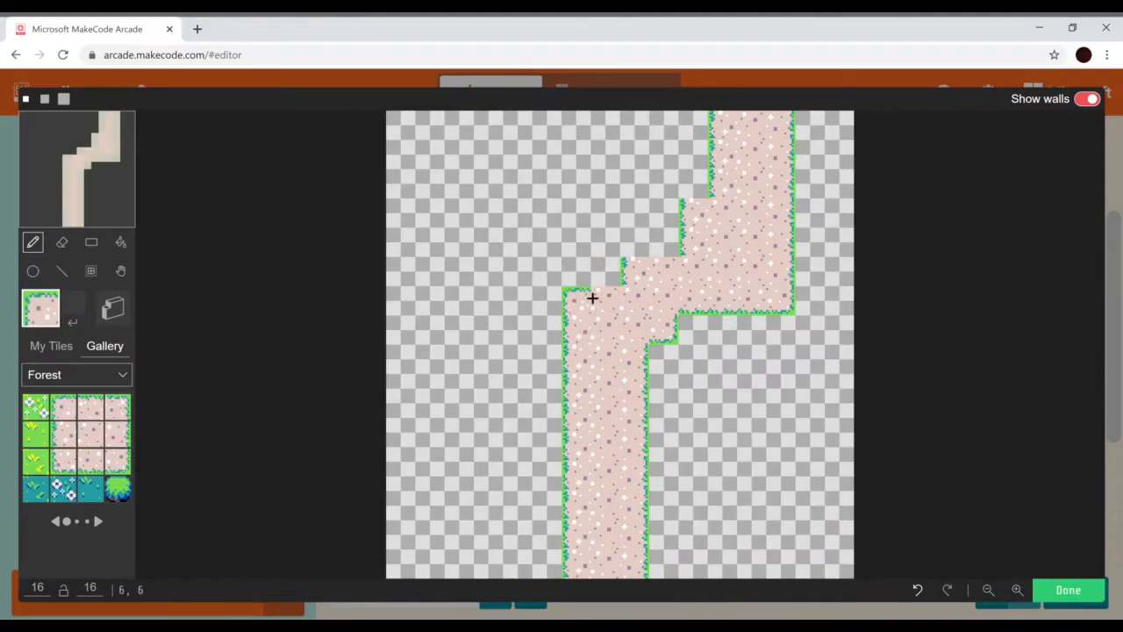
left_click(579, 277)
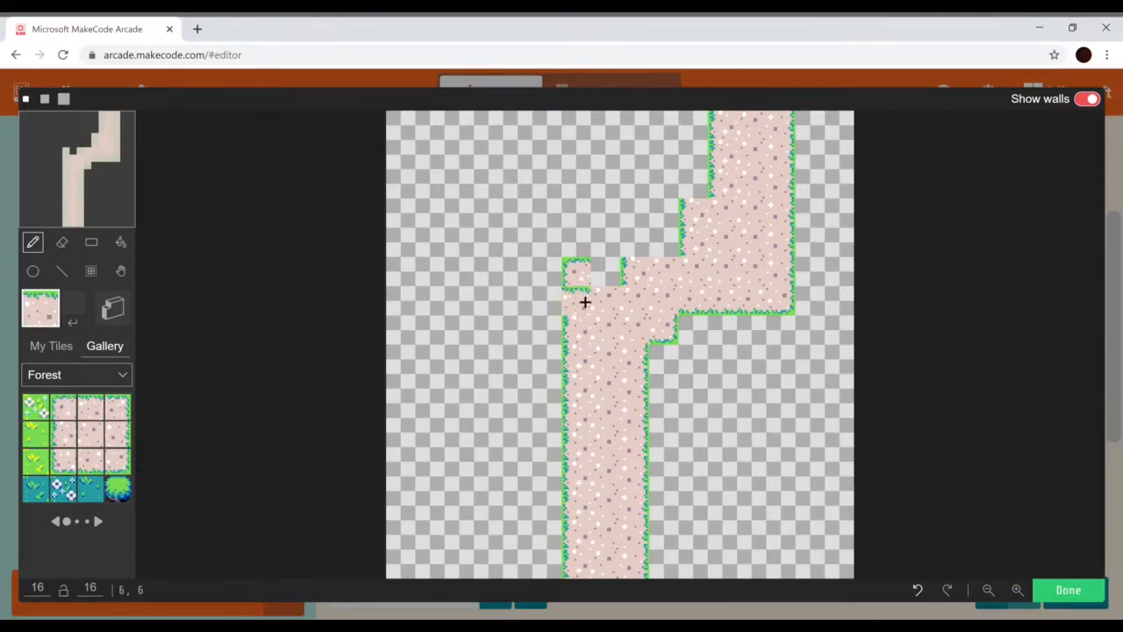
left_click(662, 285)
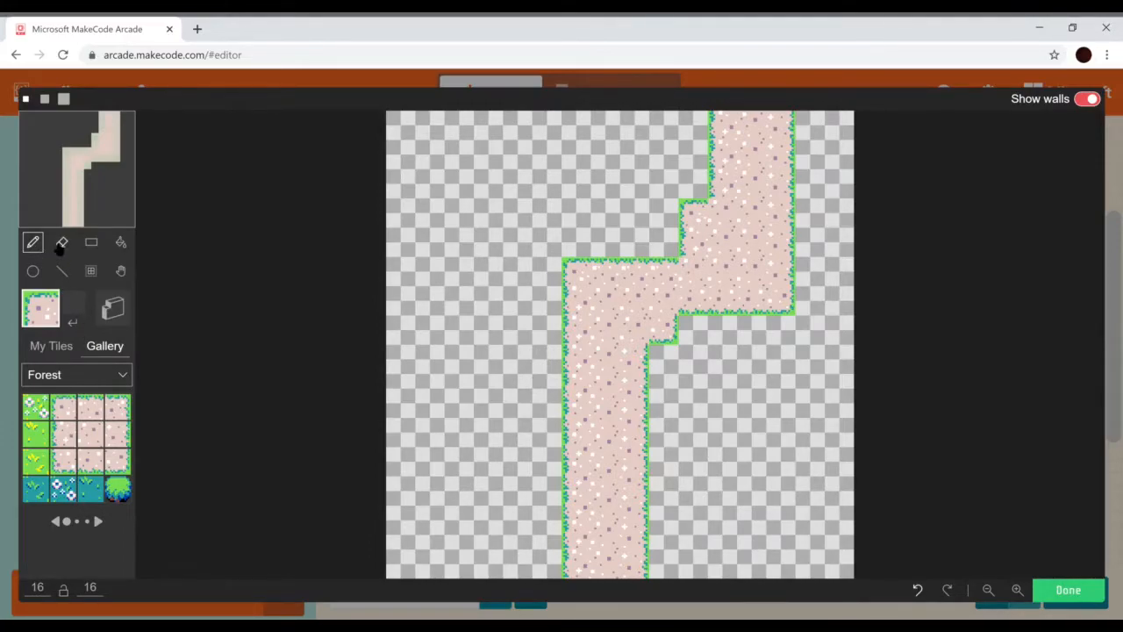
mouse_move(91, 244)
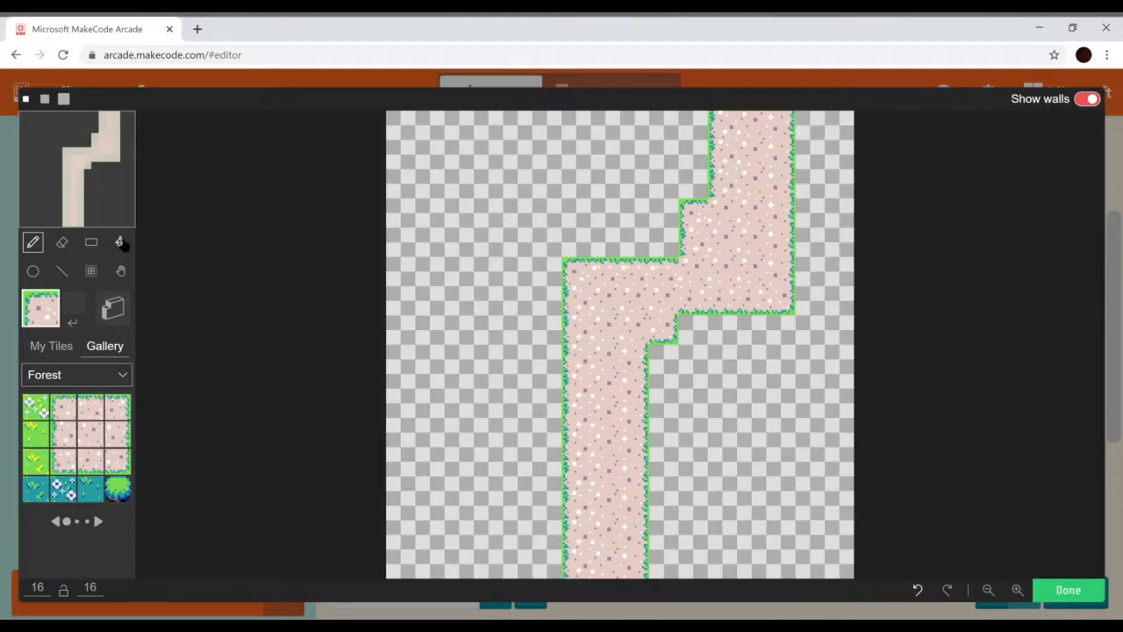
Flood-fill the empty areas beside the path with the plain grass tile
left_click(120, 242)
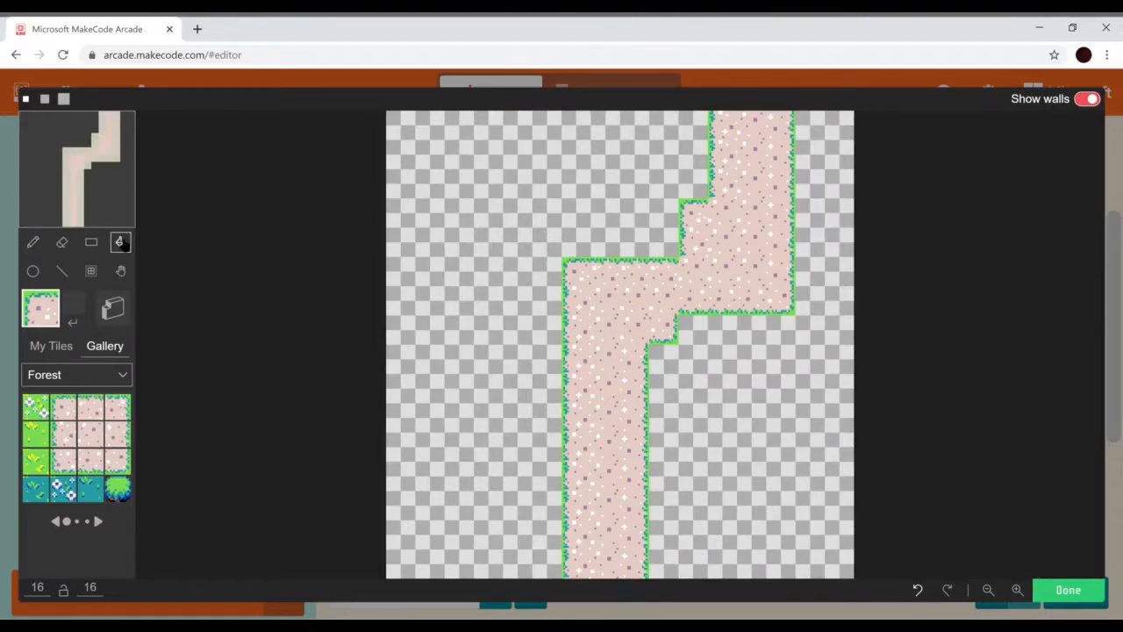
left_click(35, 432)
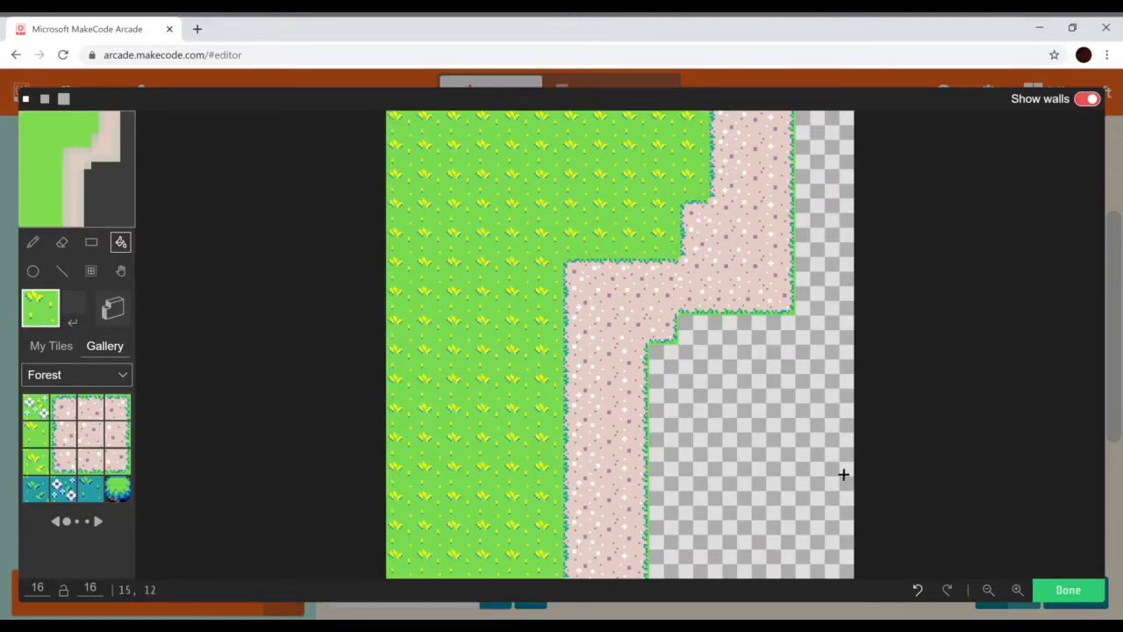
left_click(746, 438)
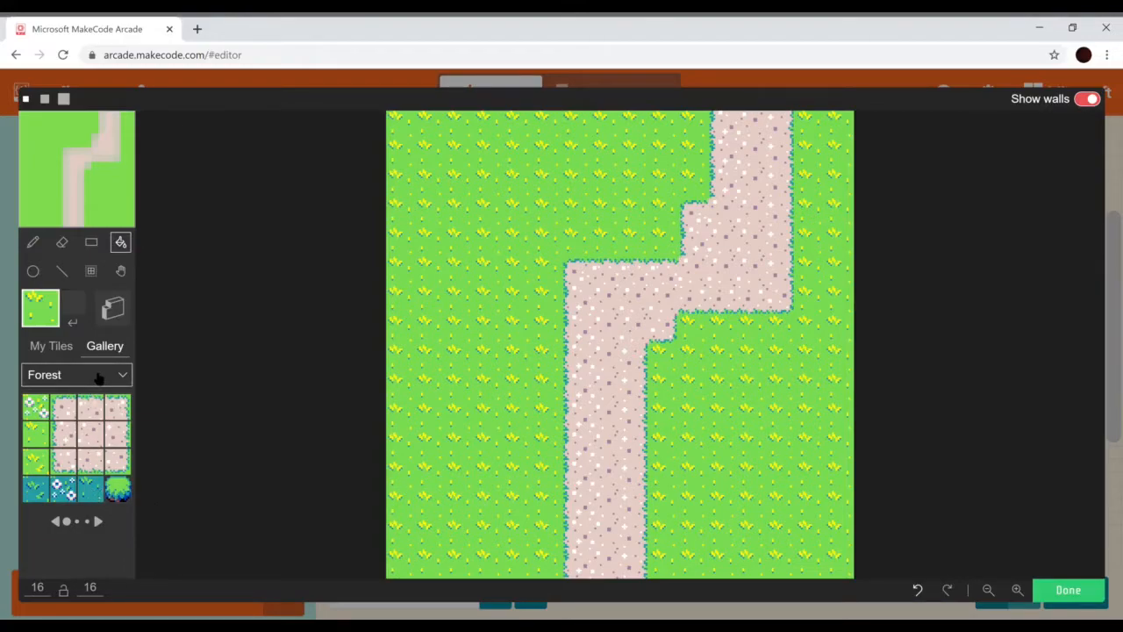
Browse the Aquatic and Miscellaneous tile galleries, then return to Forest
left_click(77, 374)
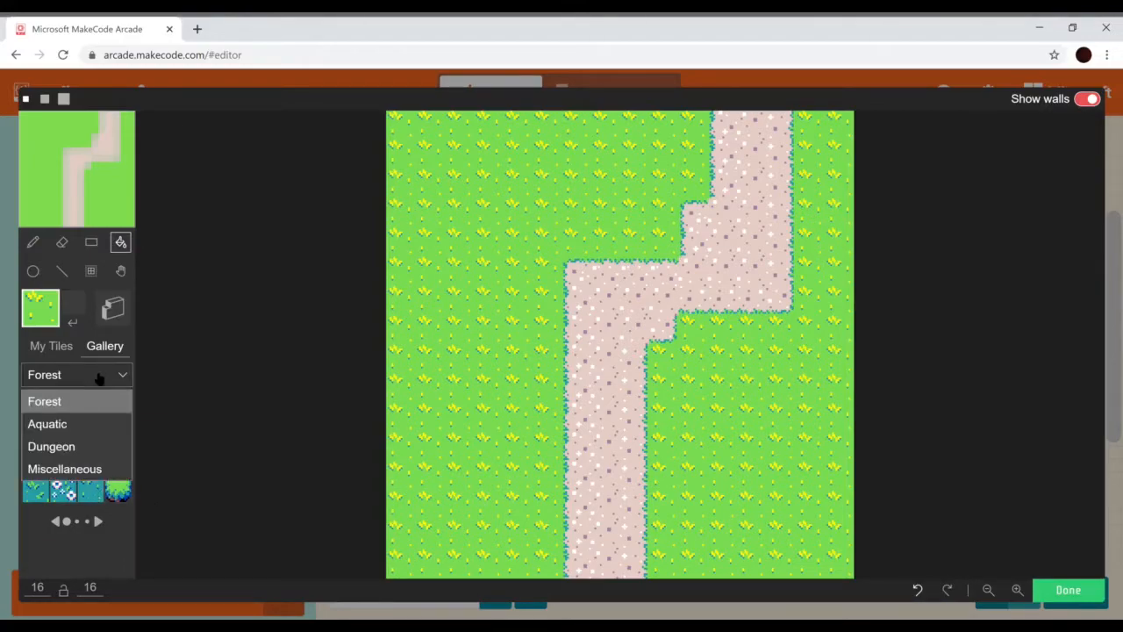
left_click(47, 424)
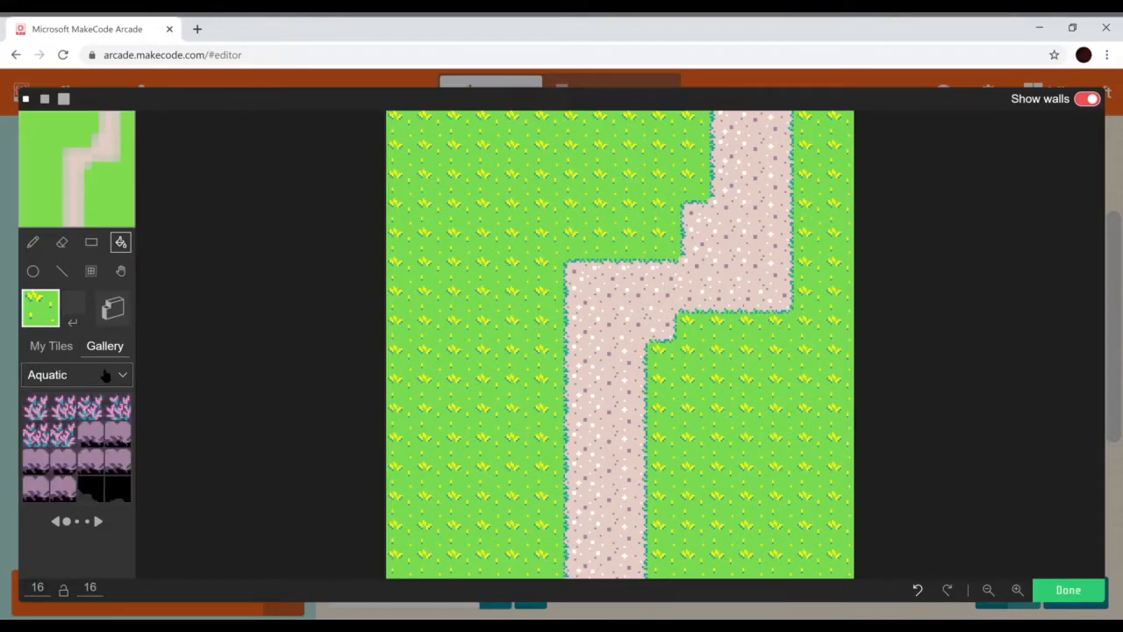
left_click(74, 374)
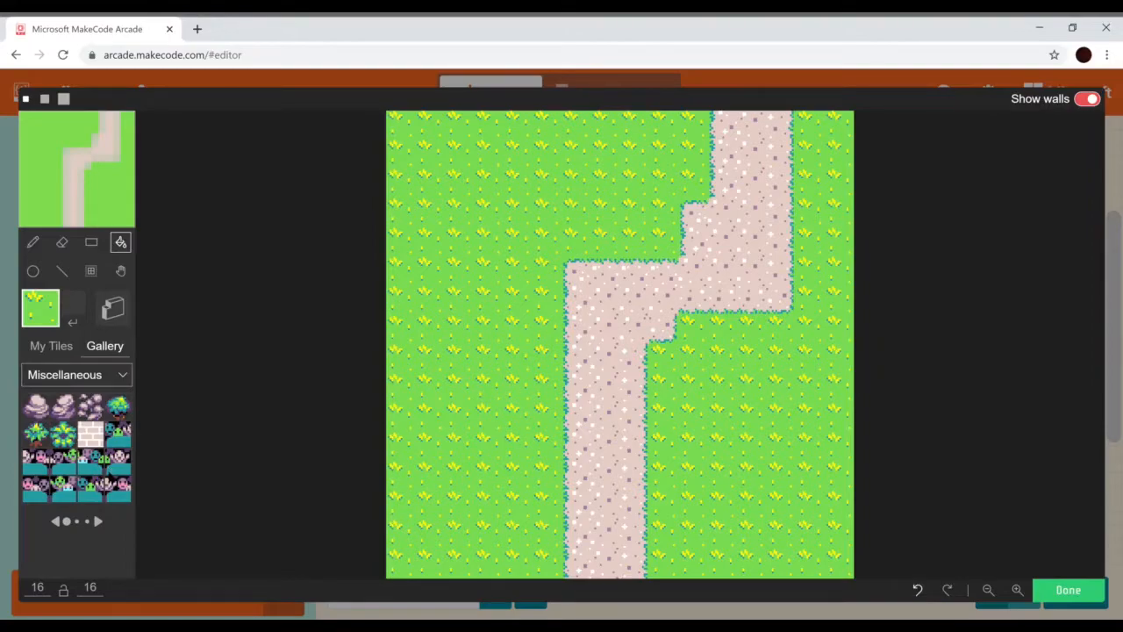
left_click(74, 375)
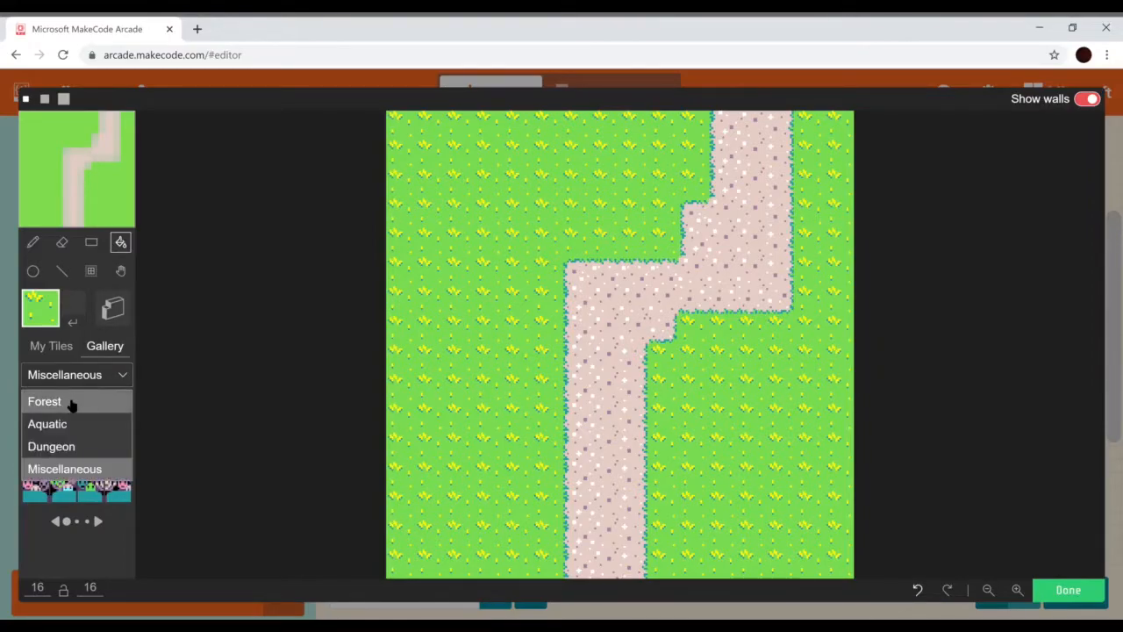
left_click(45, 401)
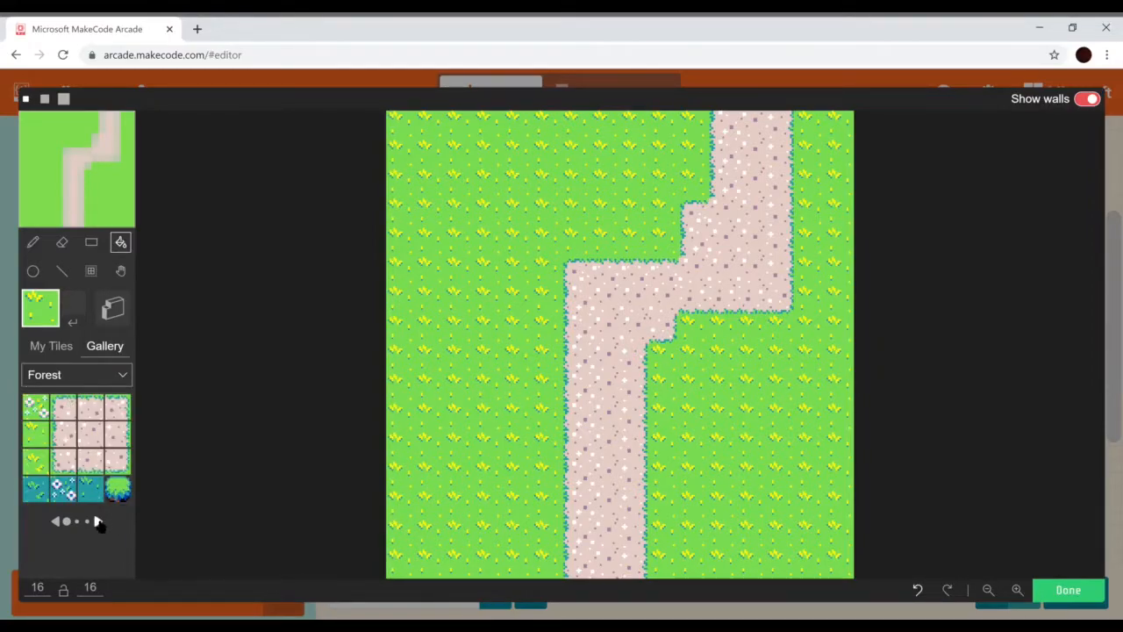
Page through the Forest tiles, then close the tilemap editor with Done
left_click(97, 521)
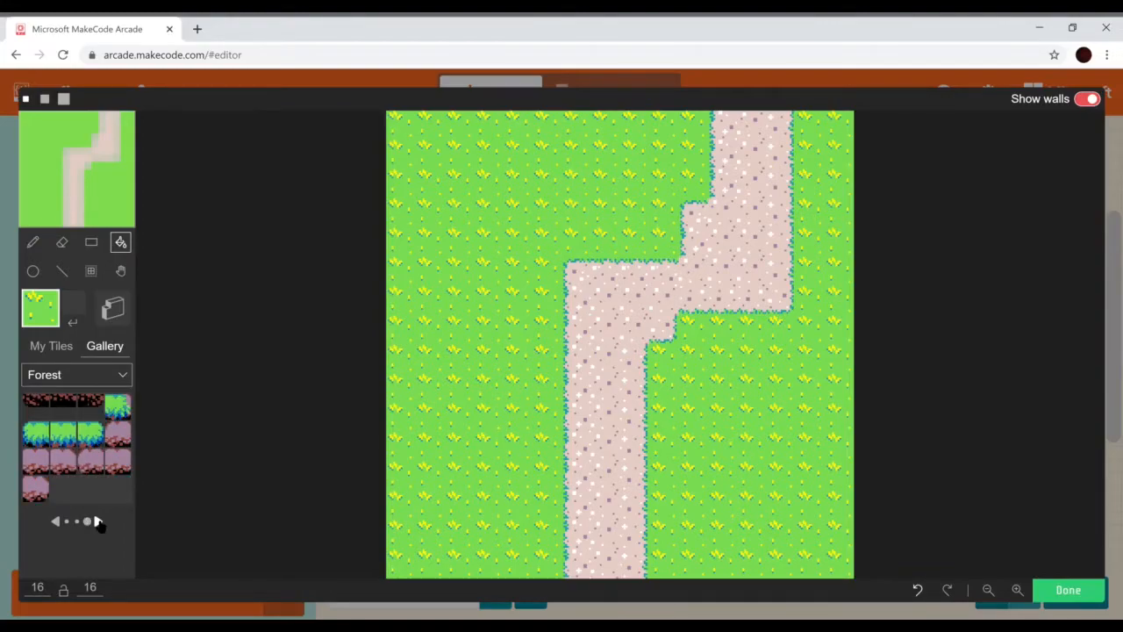
left_click(99, 521)
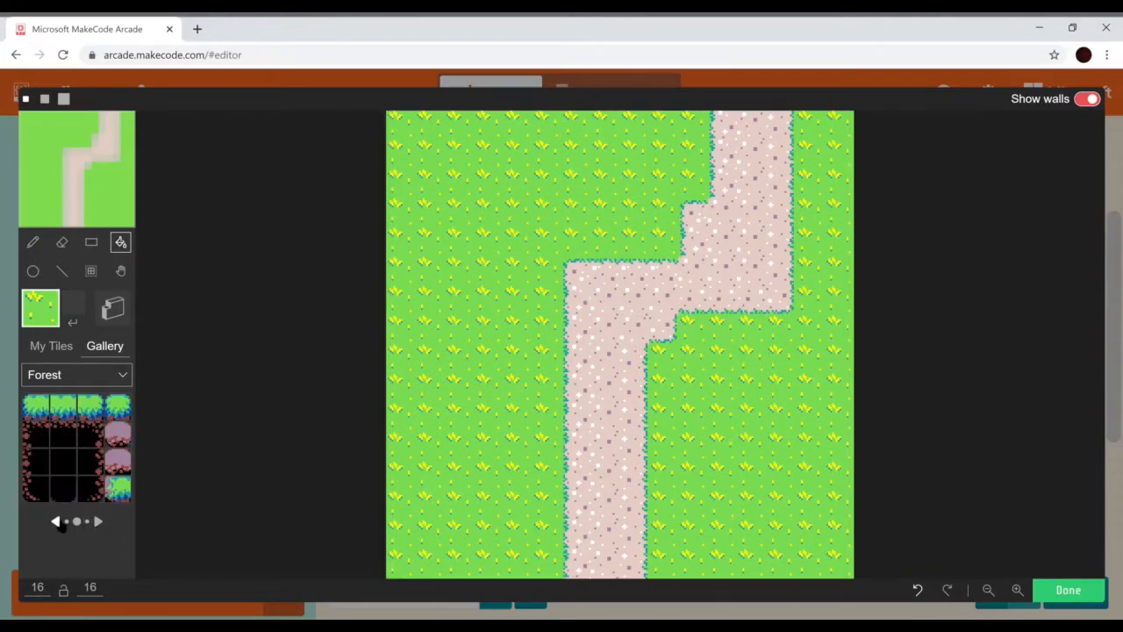
left_click(98, 521)
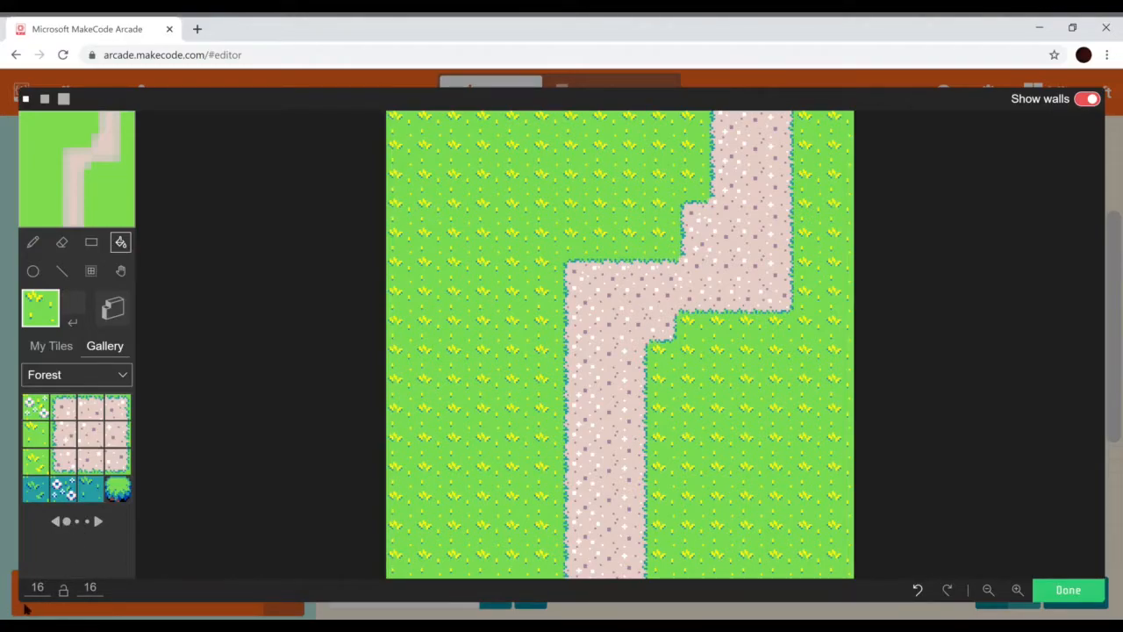
mouse_move(529, 559)
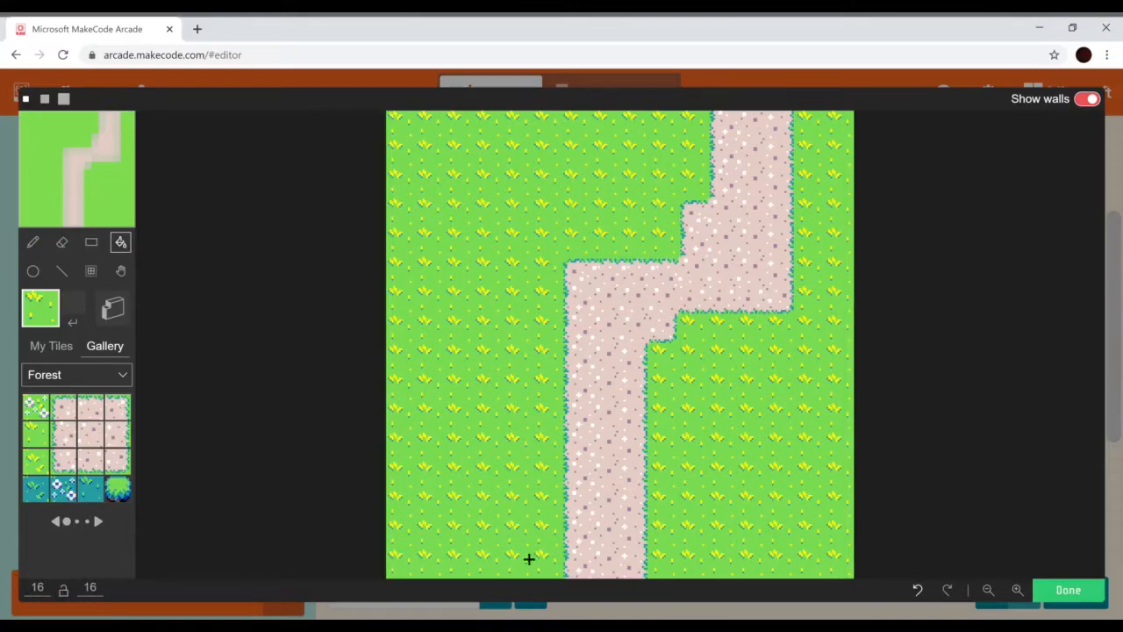
mouse_move(575, 445)
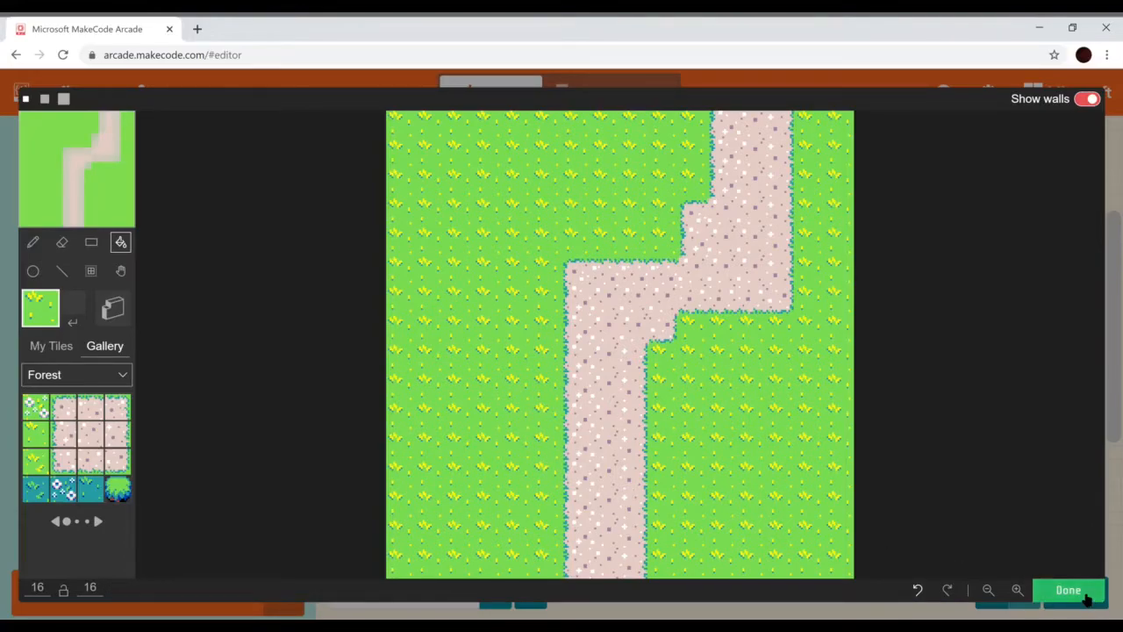
left_click(1068, 590)
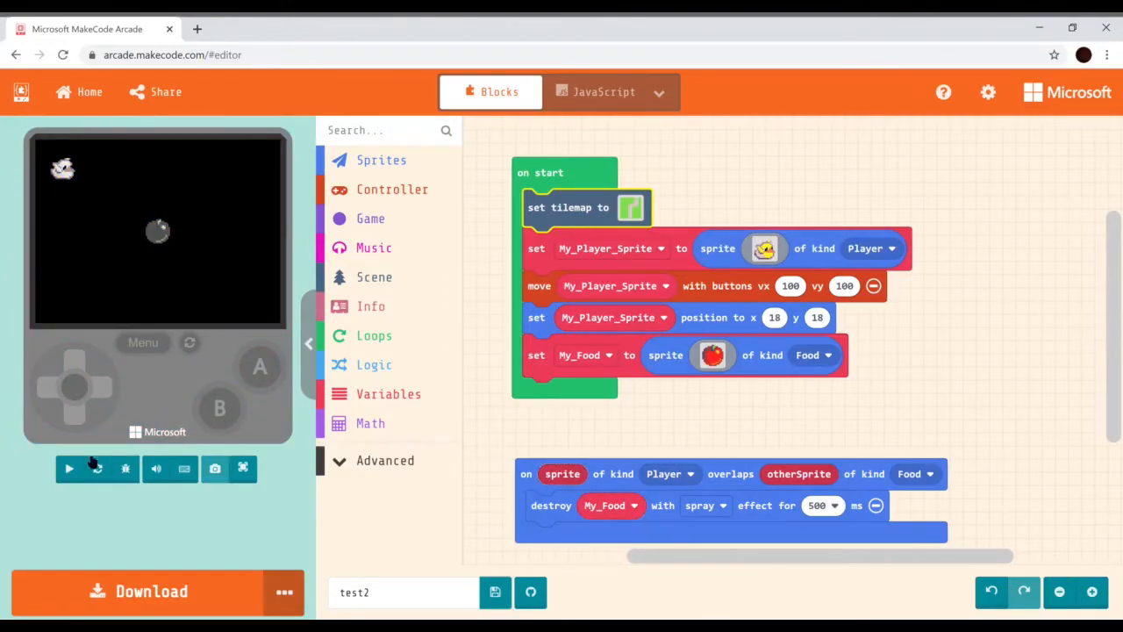
Run the game preview on the new grass map and show the Scene blocks
left_click(69, 468)
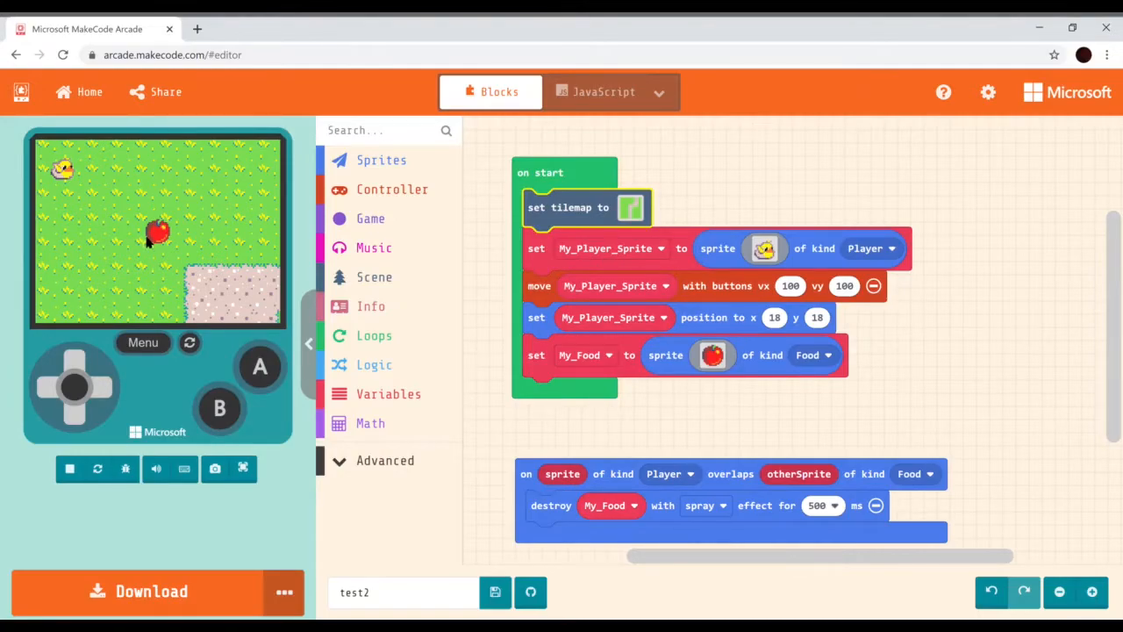
mouse_move(98, 221)
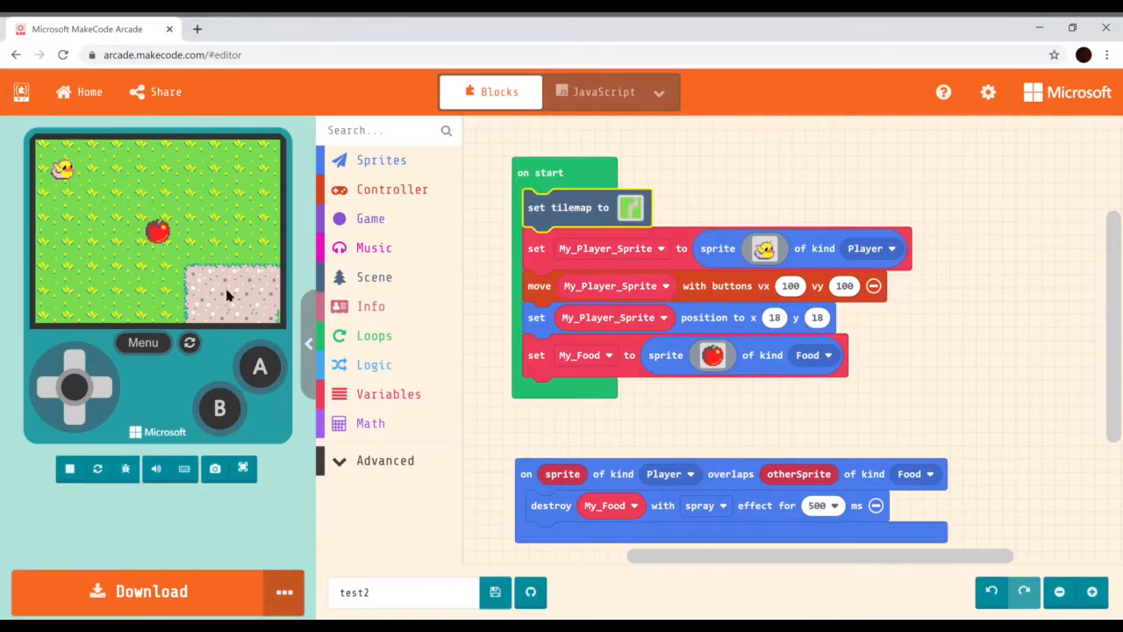
mouse_move(202, 234)
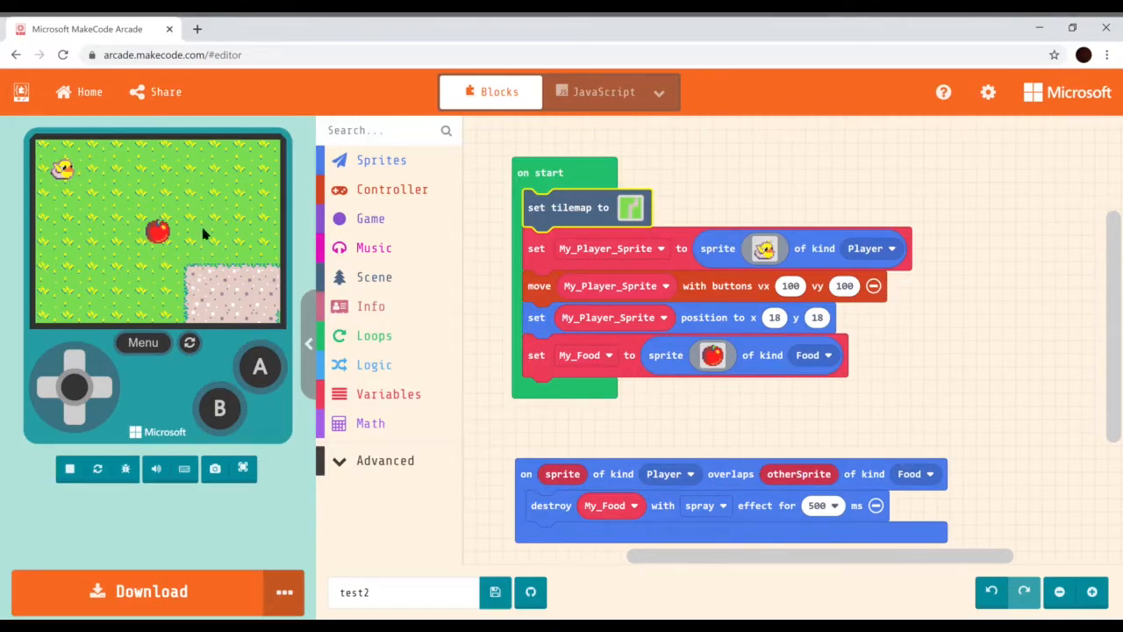
mouse_move(307, 273)
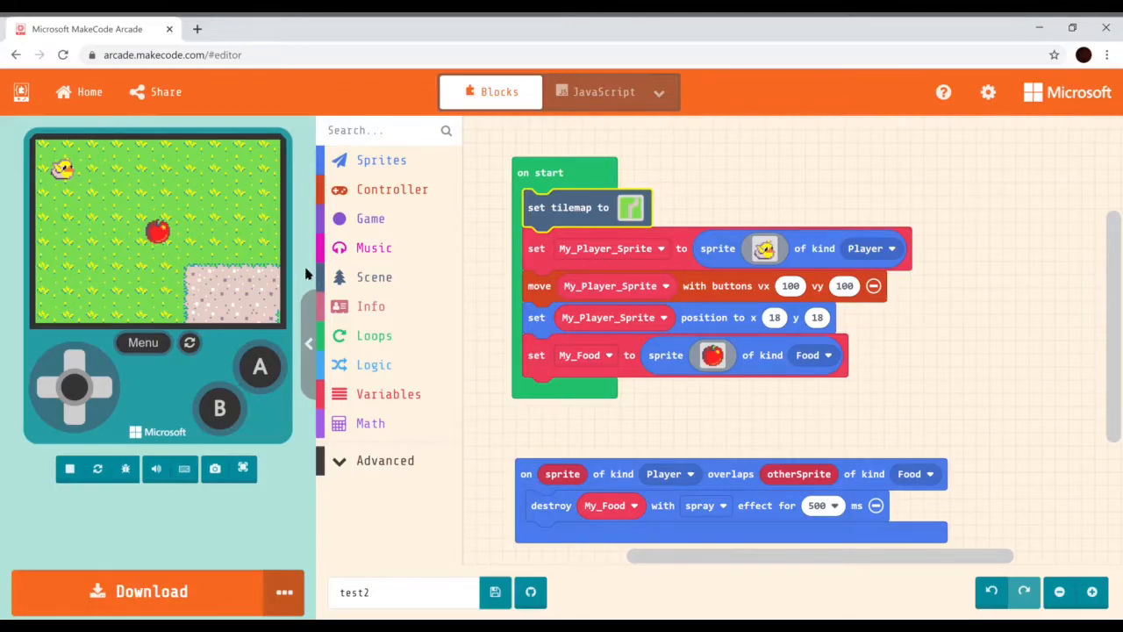
left_click(375, 276)
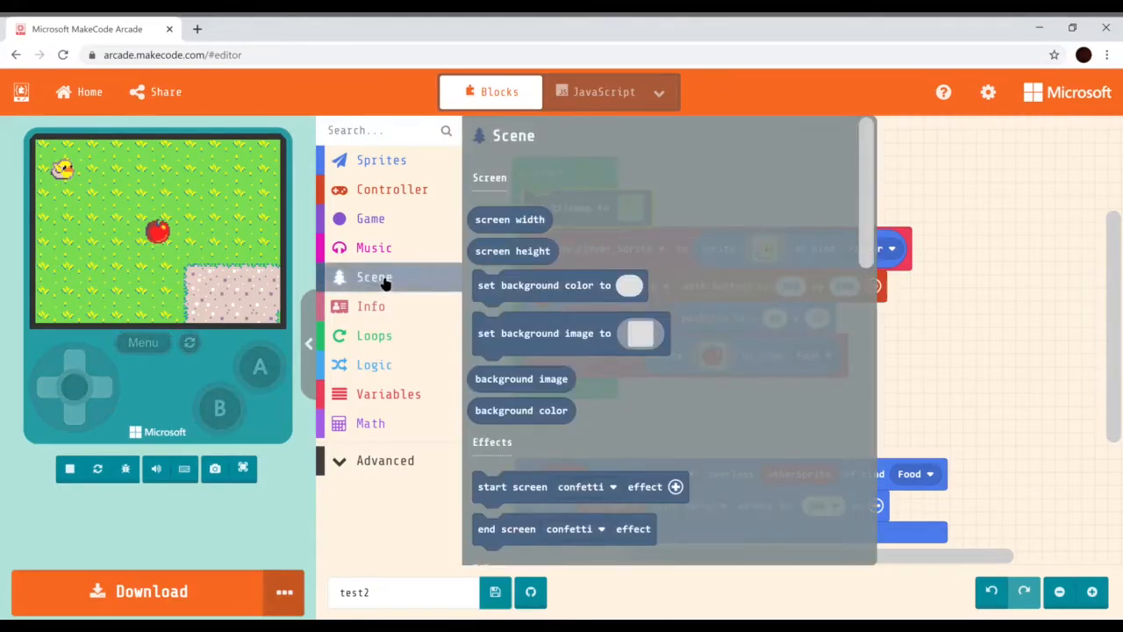
Replace the fixed x 18 y 18 position with 'place mySprite on top of random' tile
scroll("down", 3)
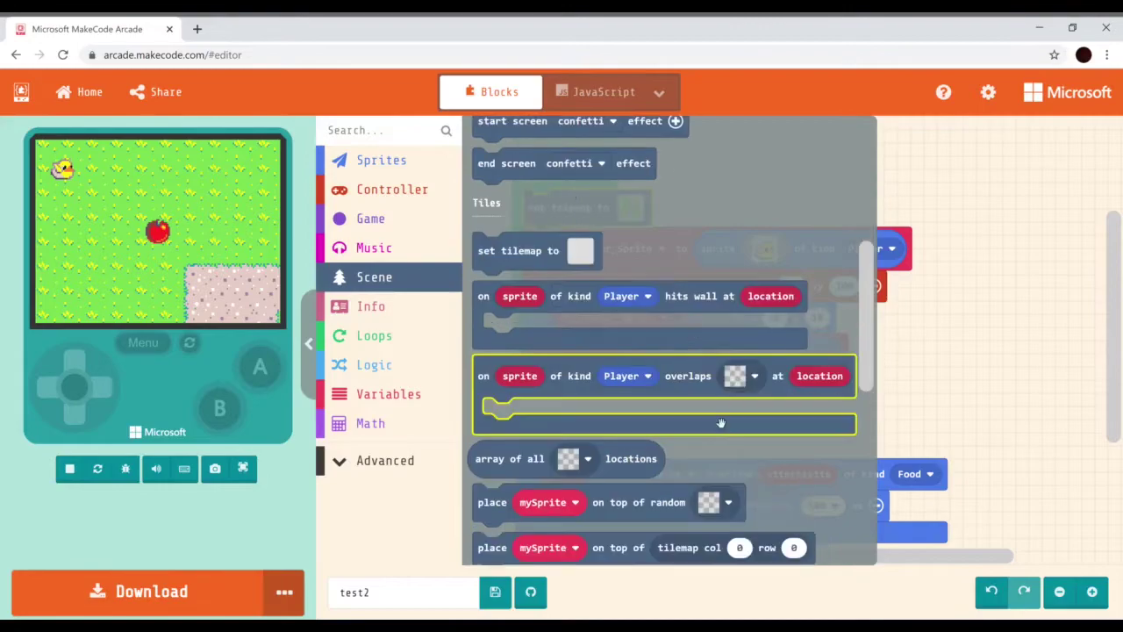
scroll("down", 3)
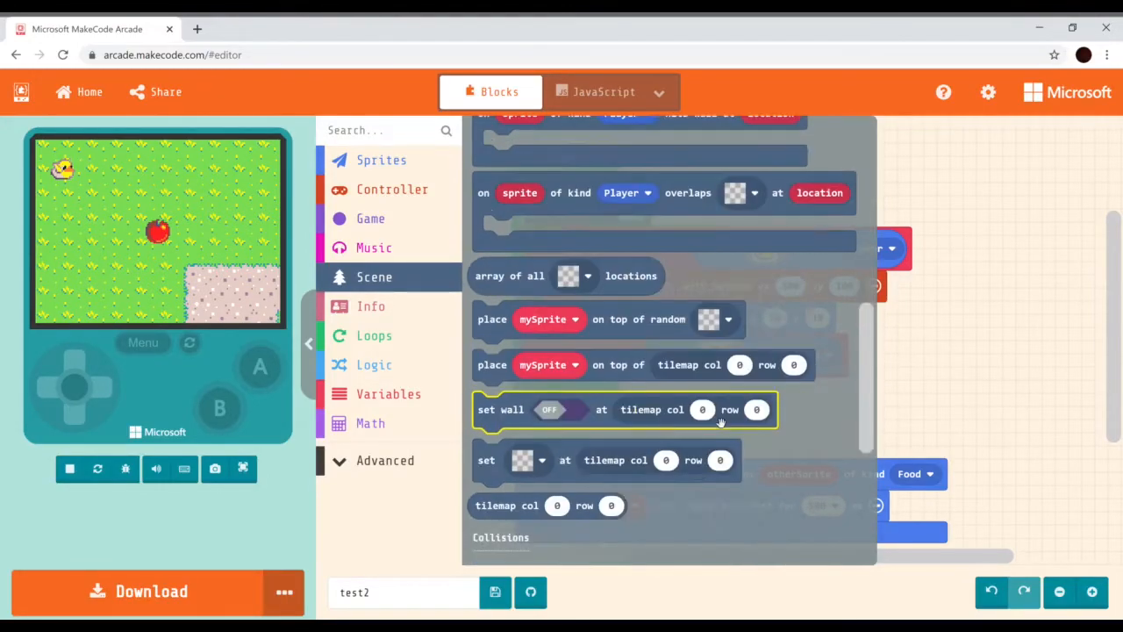
mouse_move(395, 280)
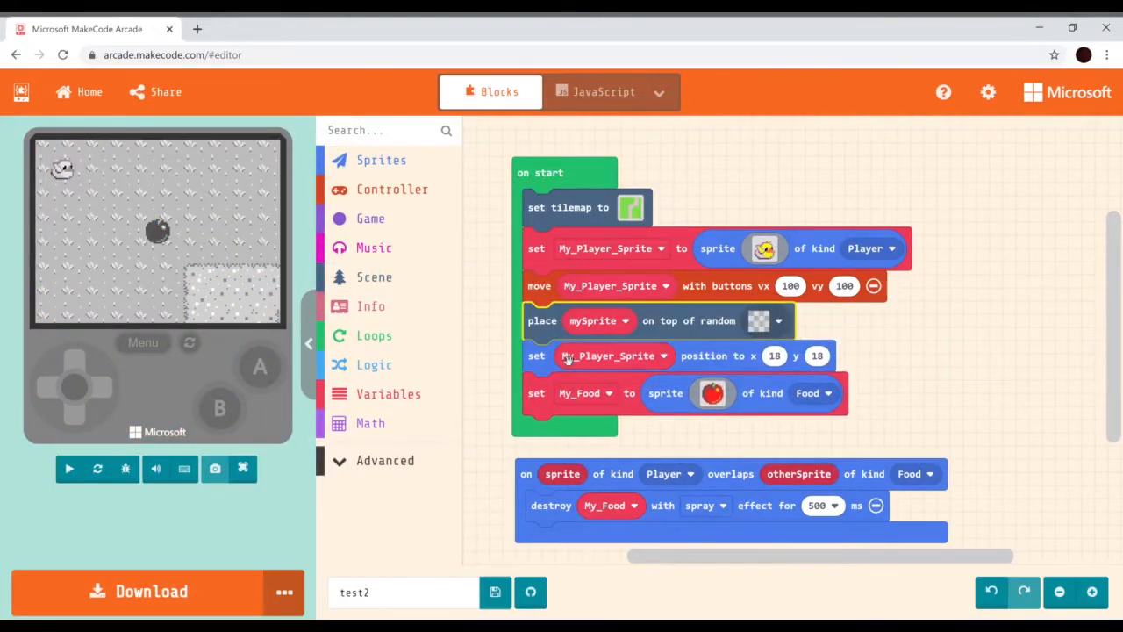
mouse_move(838, 367)
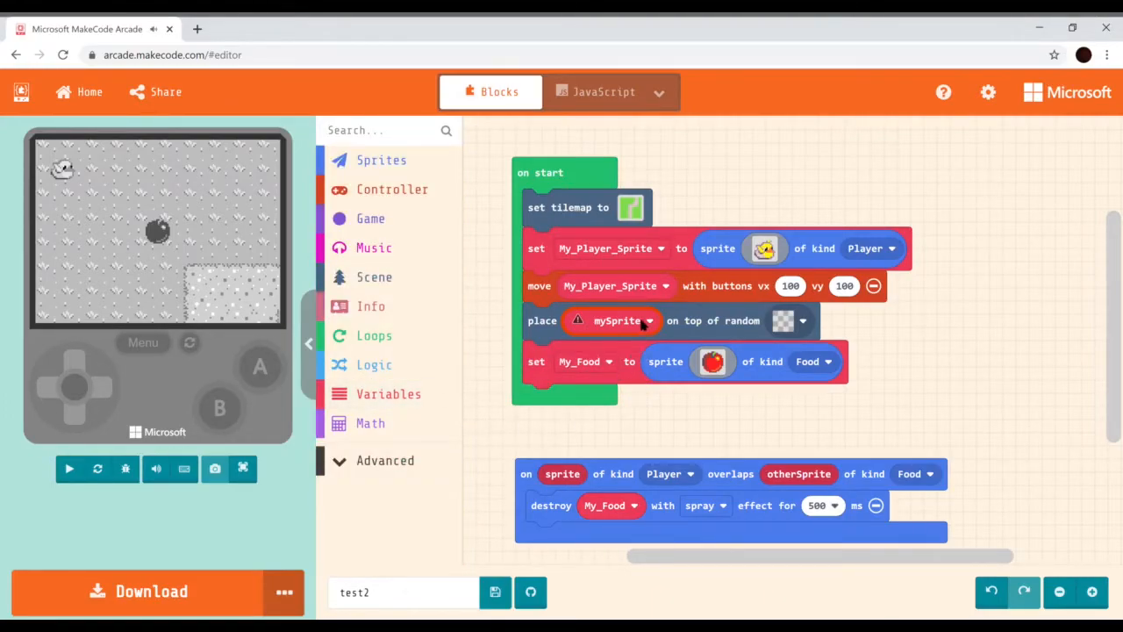
left_click(649, 320)
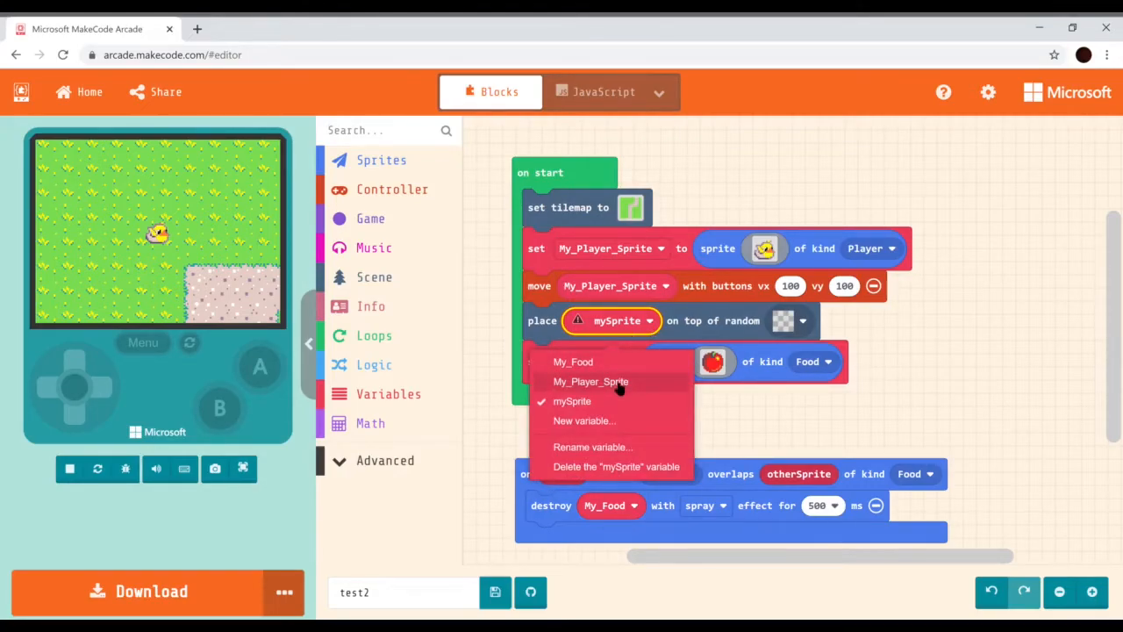
Set the random placement to My_Player_Sprite on a dirt path tile and open its context menu
left_click(590, 381)
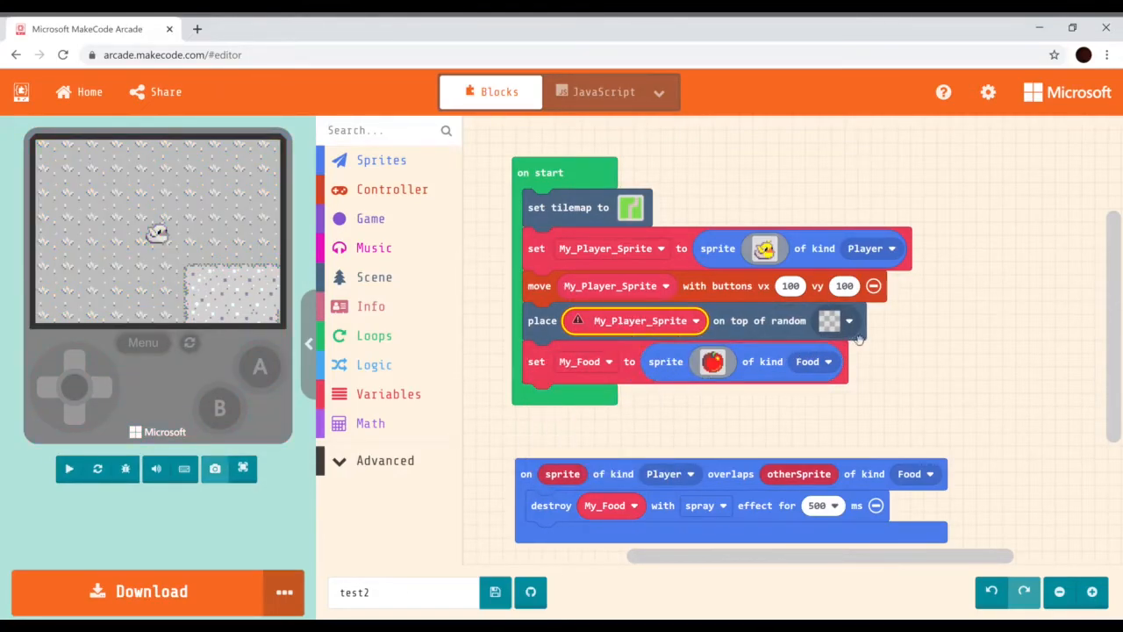
left_click(69, 468)
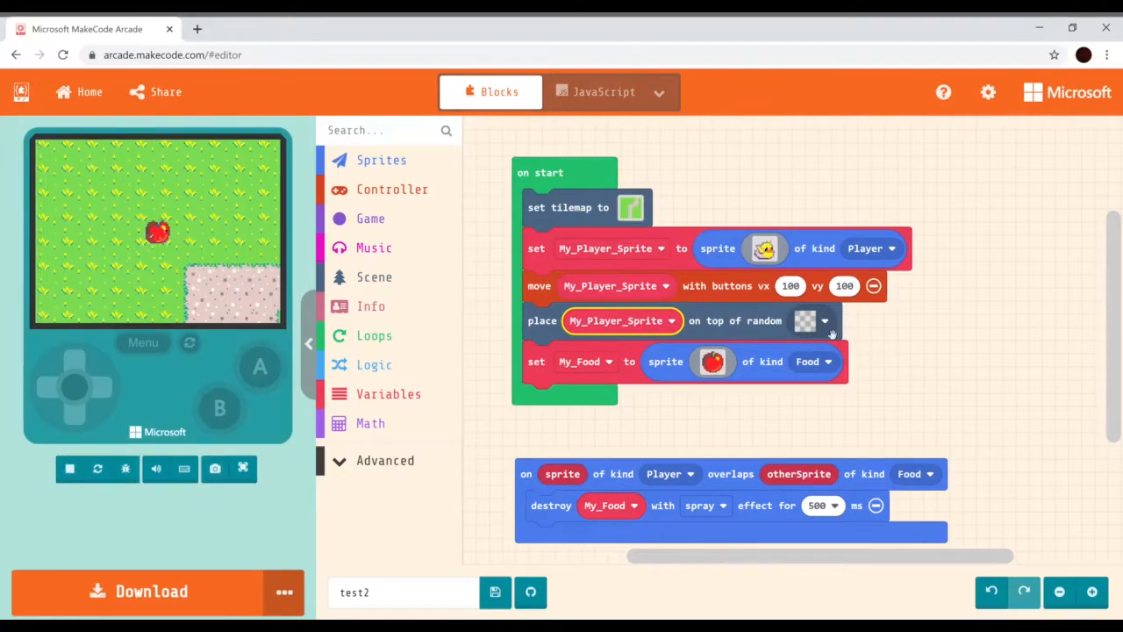
left_click(711, 362)
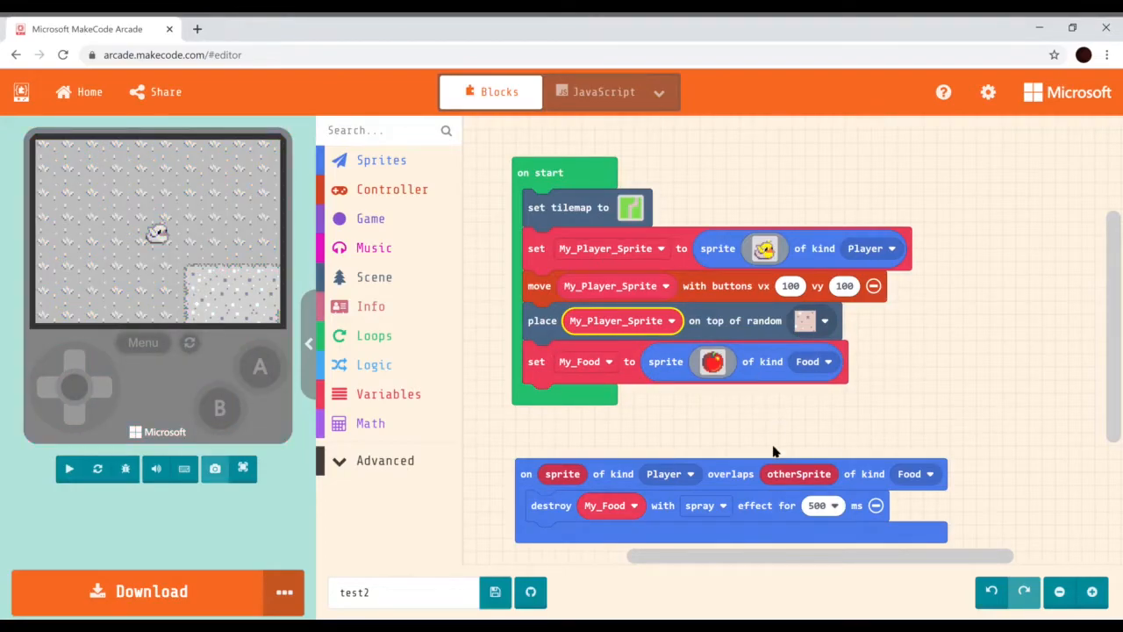
left_click(68, 468)
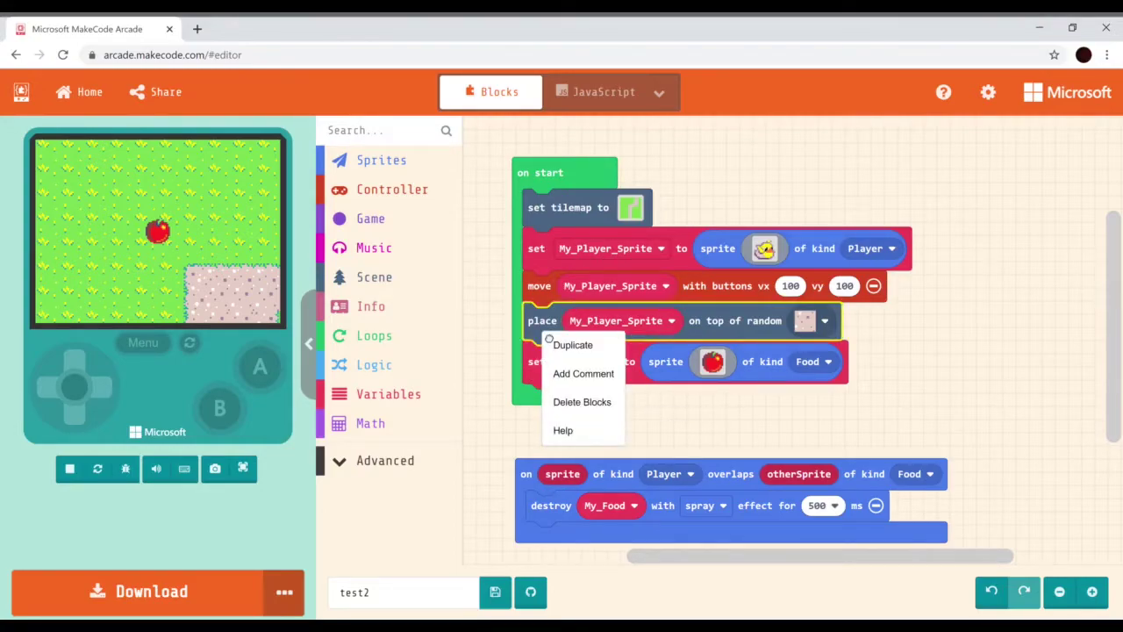
Duplicate the place-on-random-tile block below 'set My_Food' and switch it to My_Food
left_click(572, 344)
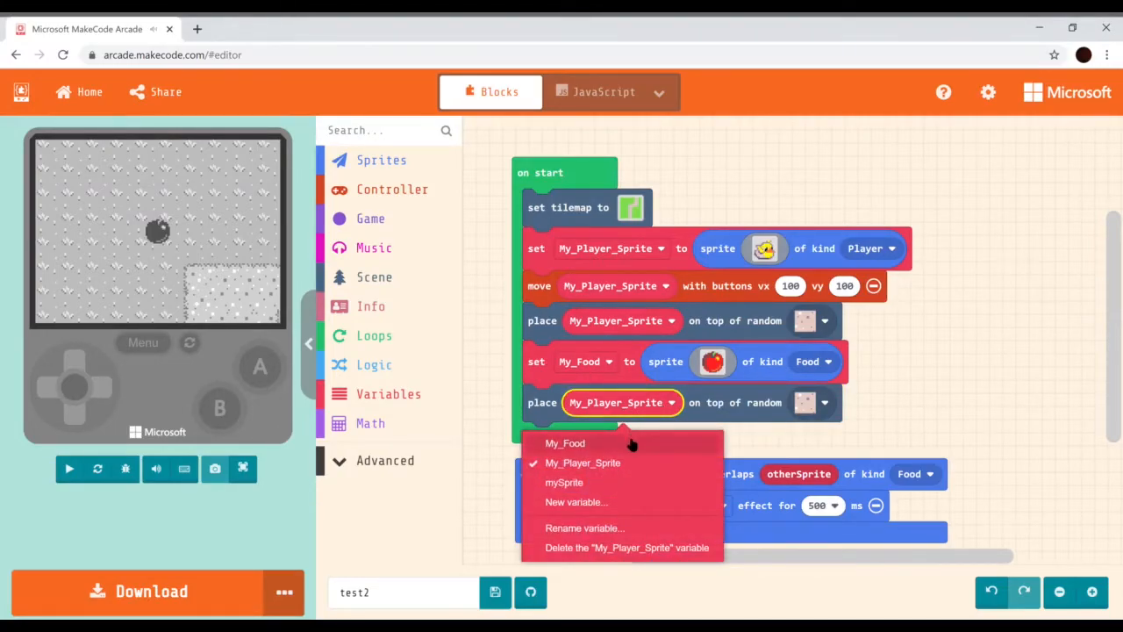
left_click(565, 444)
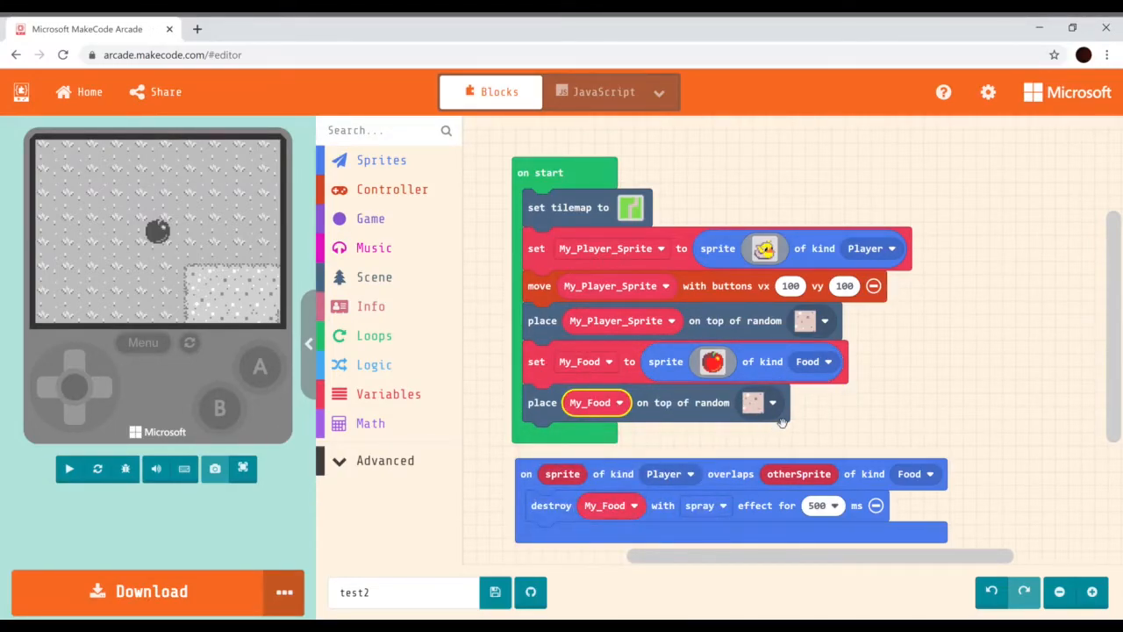
left_click(68, 468)
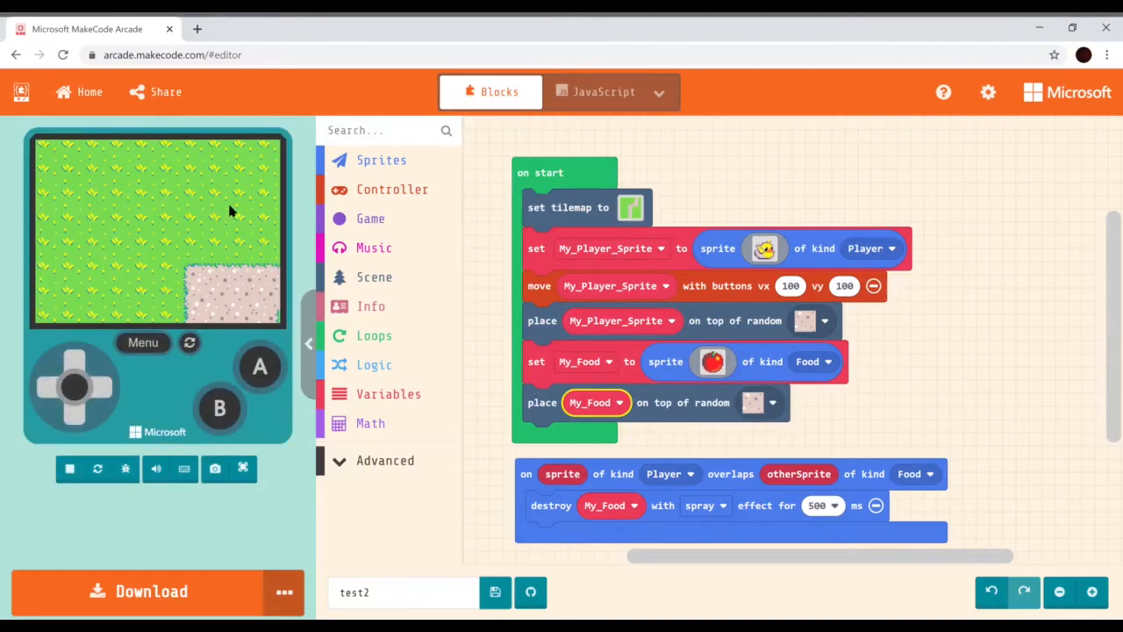
mouse_move(250, 217)
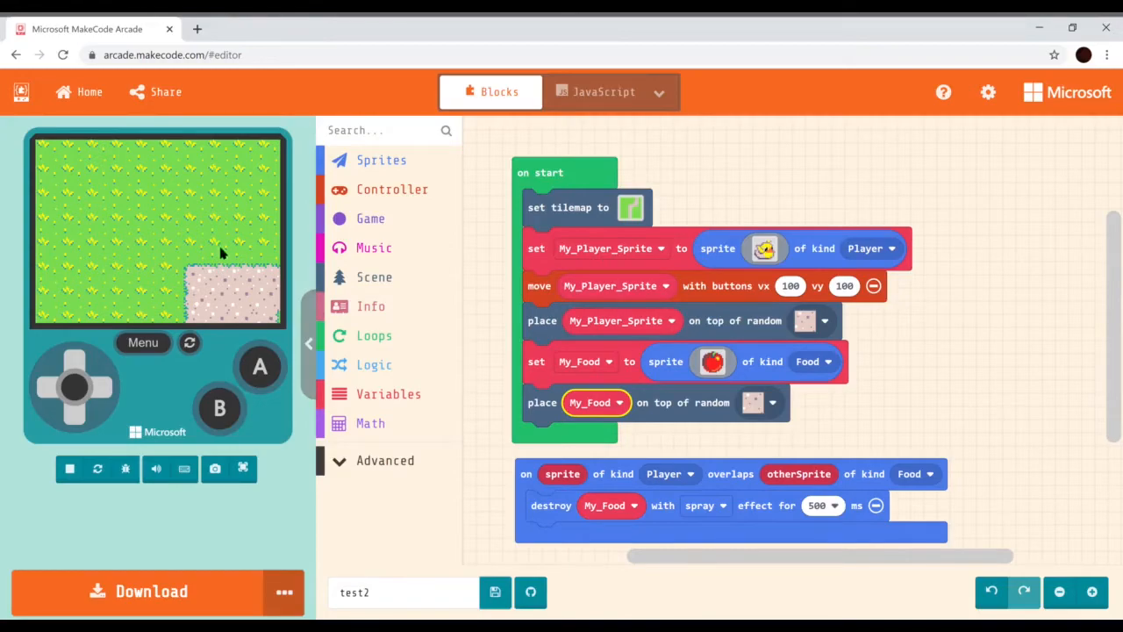
mouse_move(235, 308)
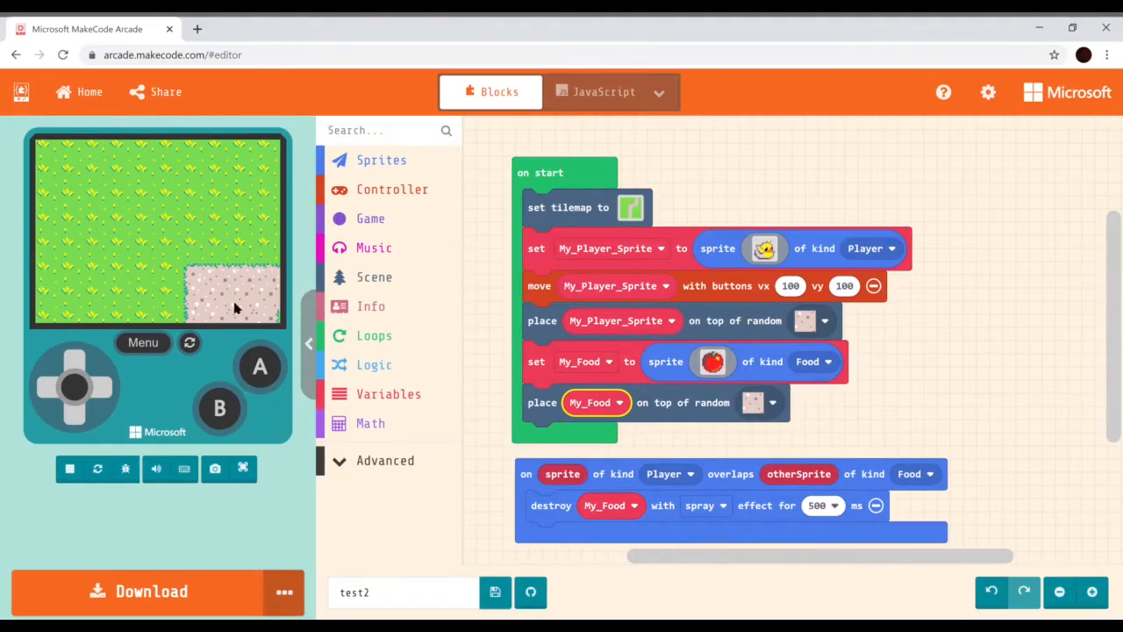
mouse_move(119, 285)
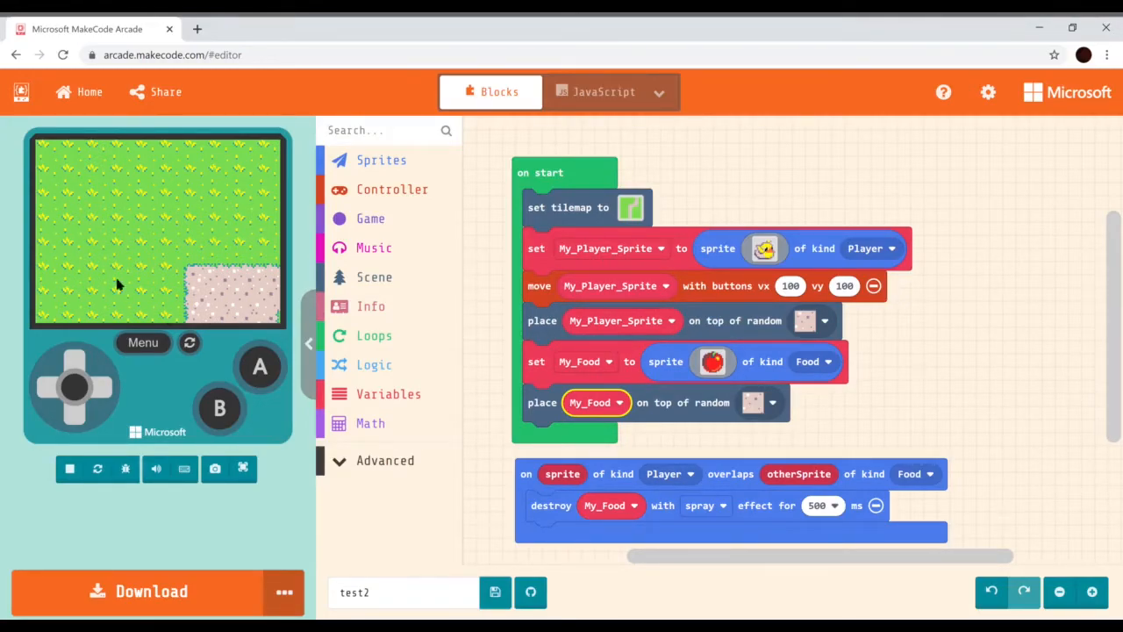
mouse_move(224, 297)
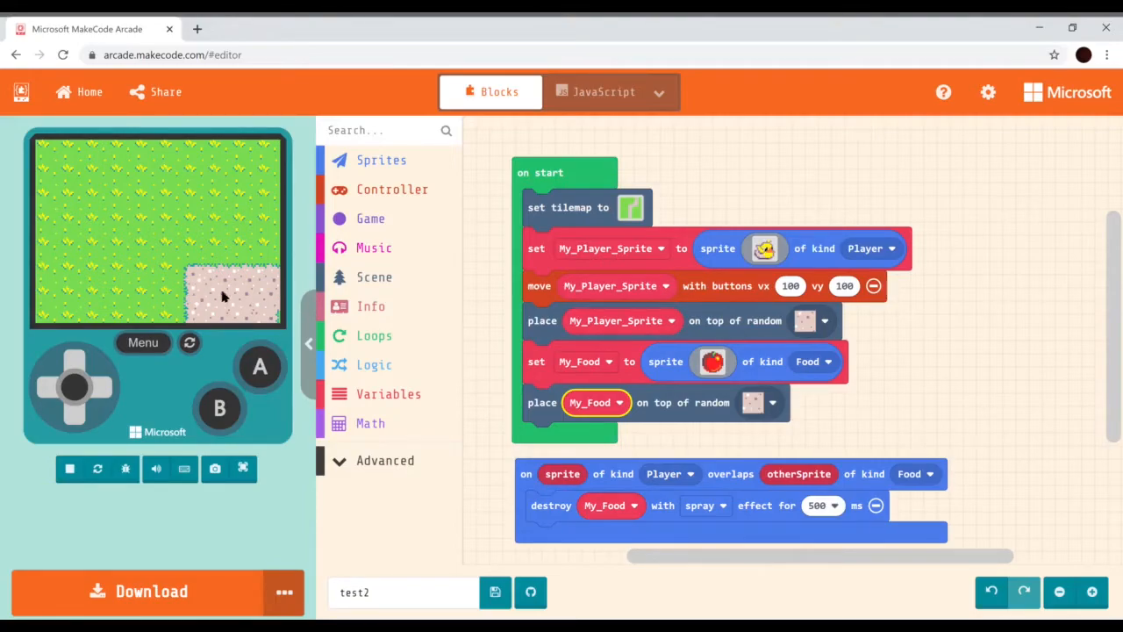
mouse_move(455, 202)
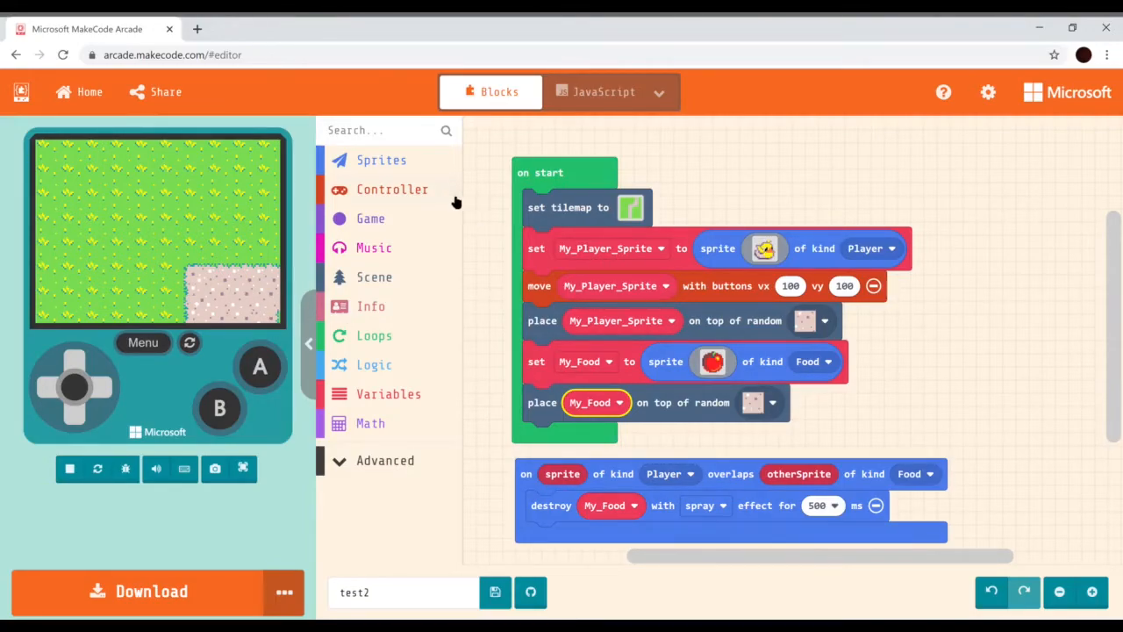
left_click(392, 188)
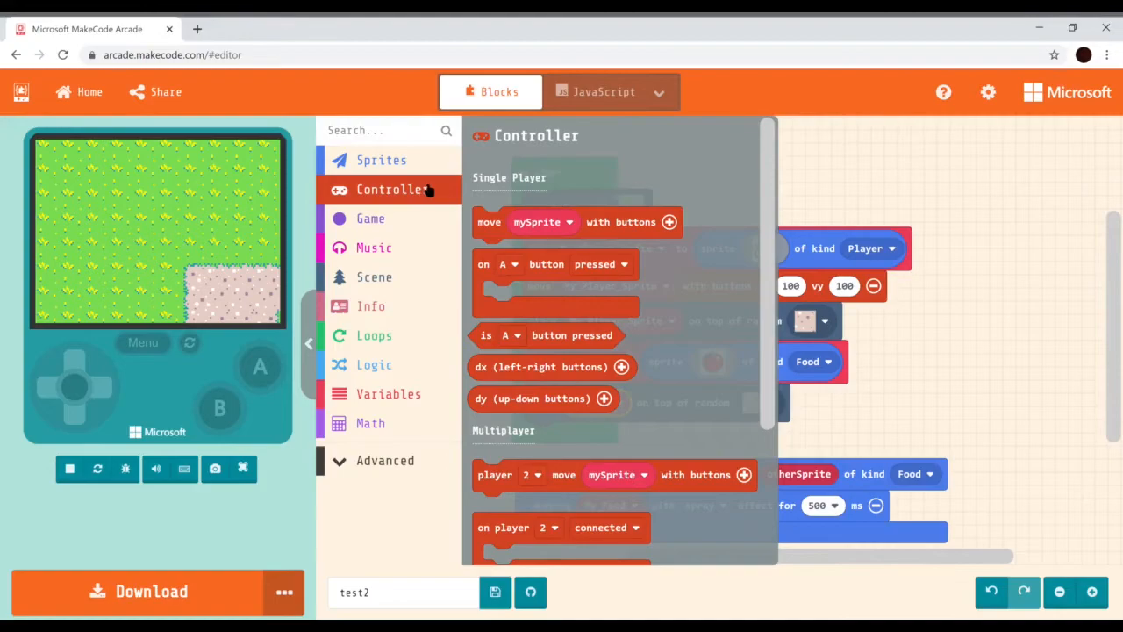
scroll("down", 3)
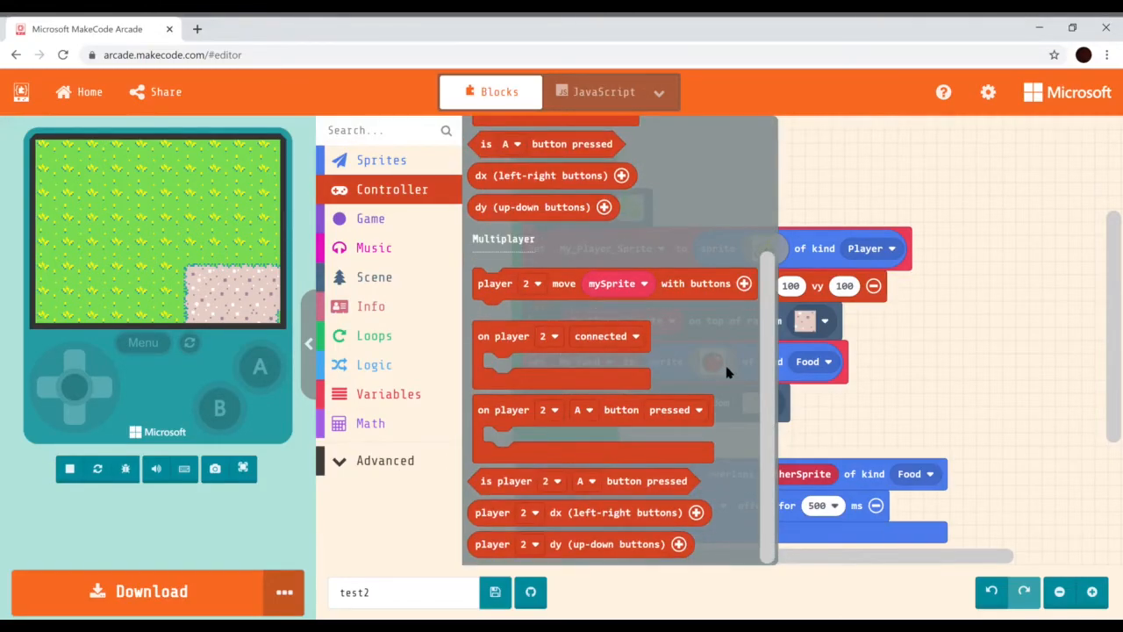
mouse_move(373, 167)
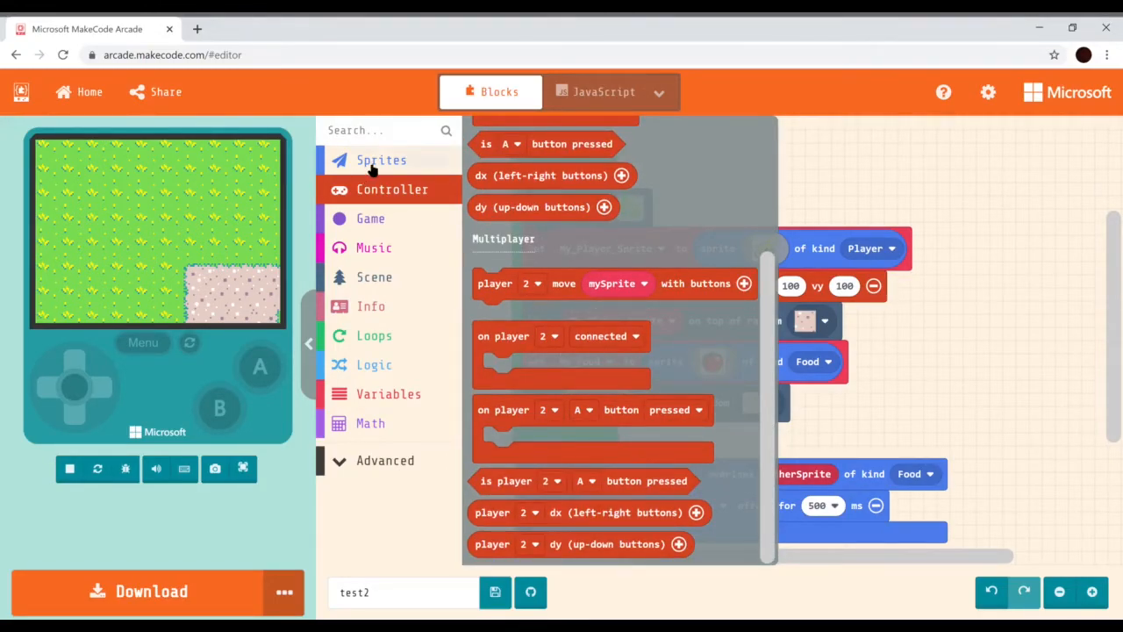
left_click(381, 160)
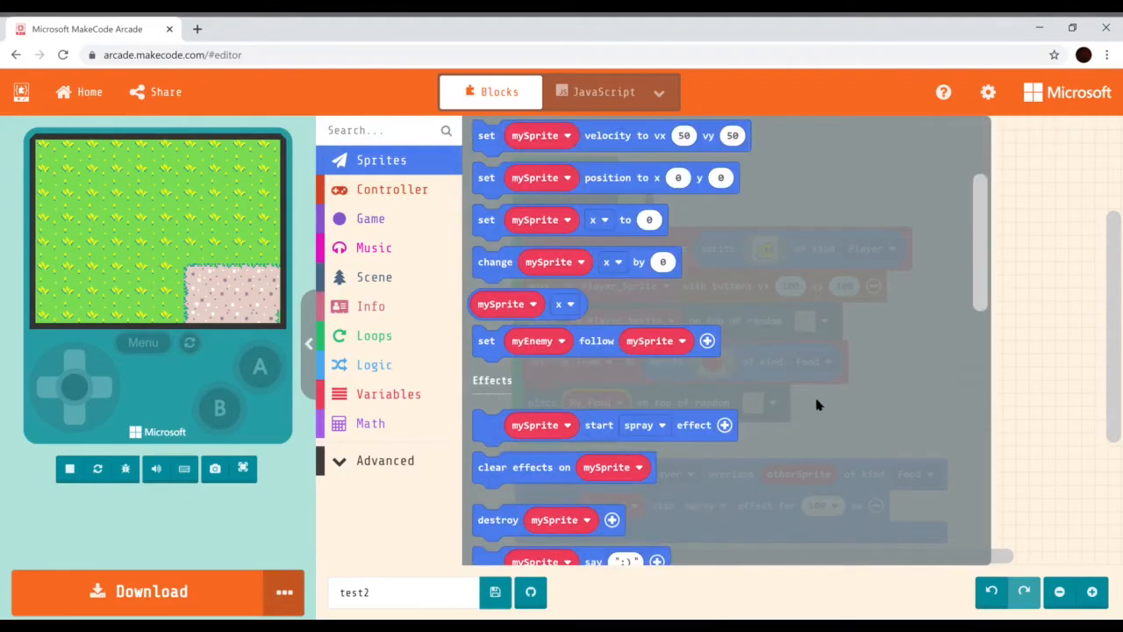
scroll("up", 3)
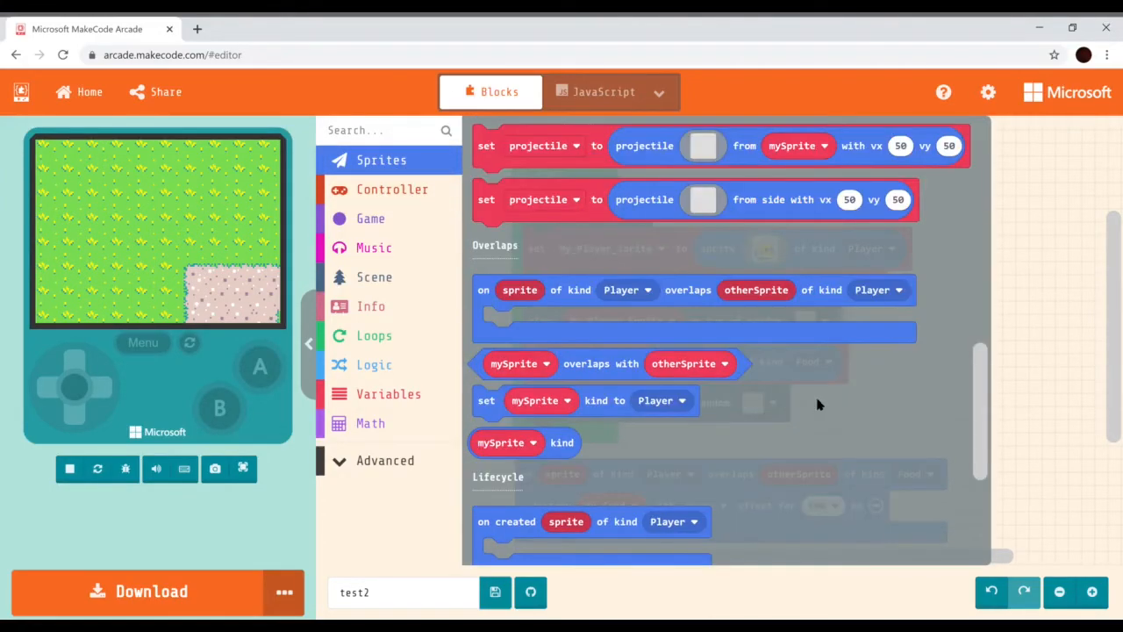
scroll("down", 3)
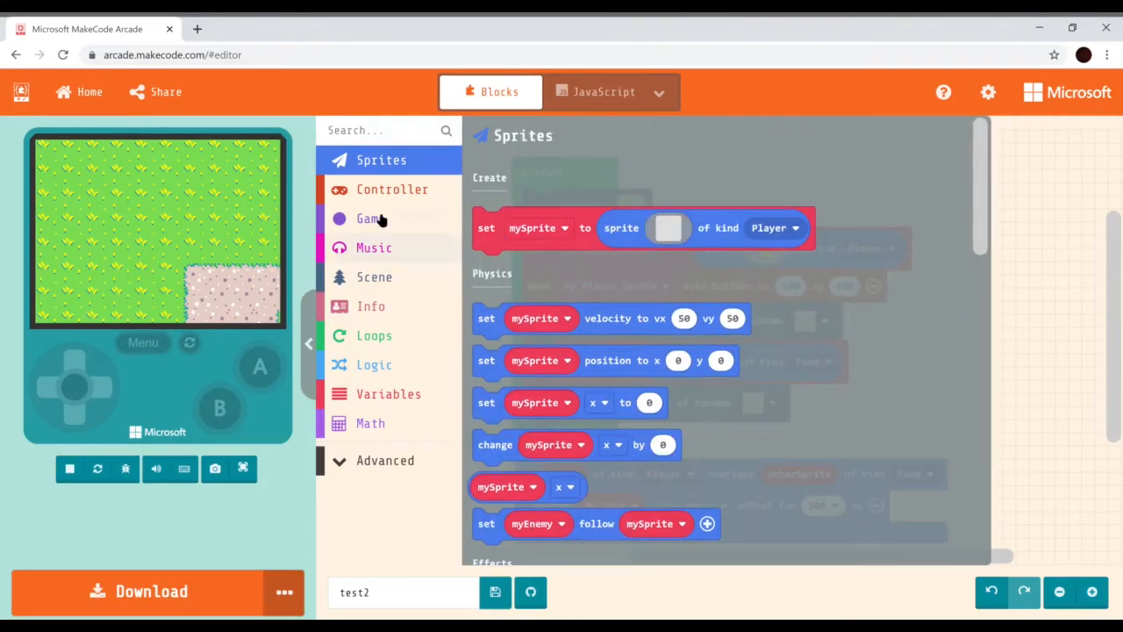
left_click(370, 219)
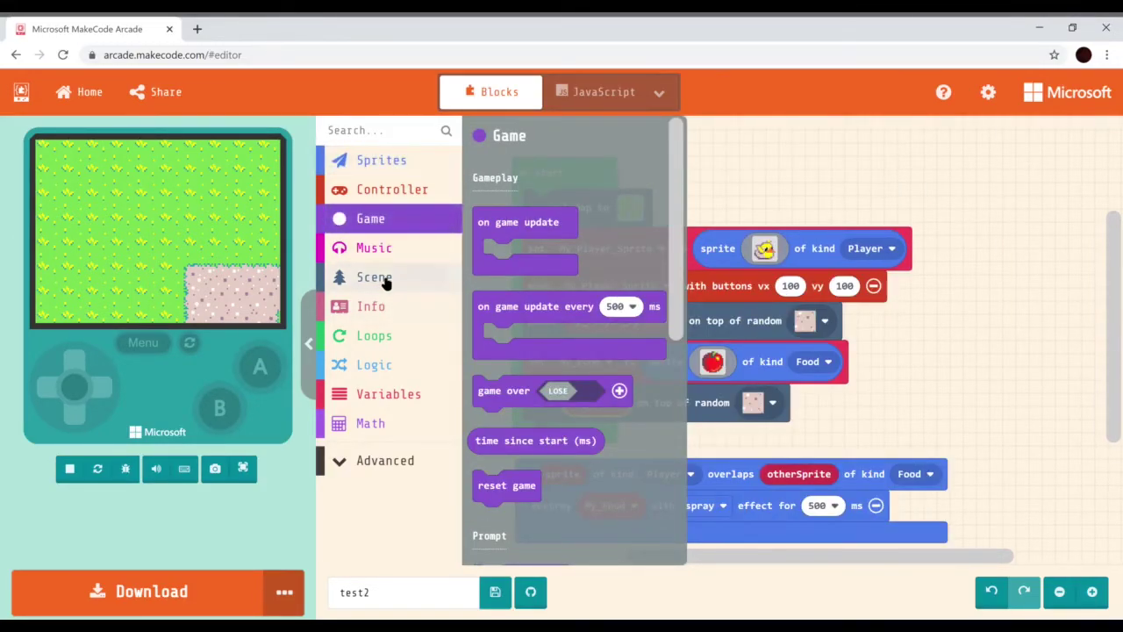
left_click(375, 277)
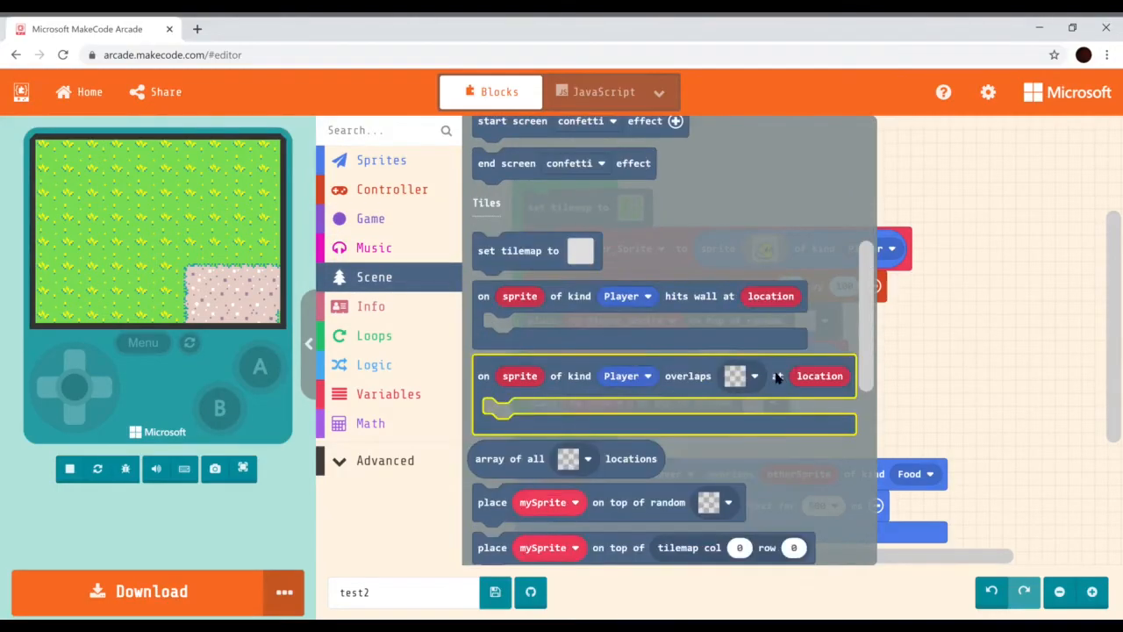
scroll("down", 3)
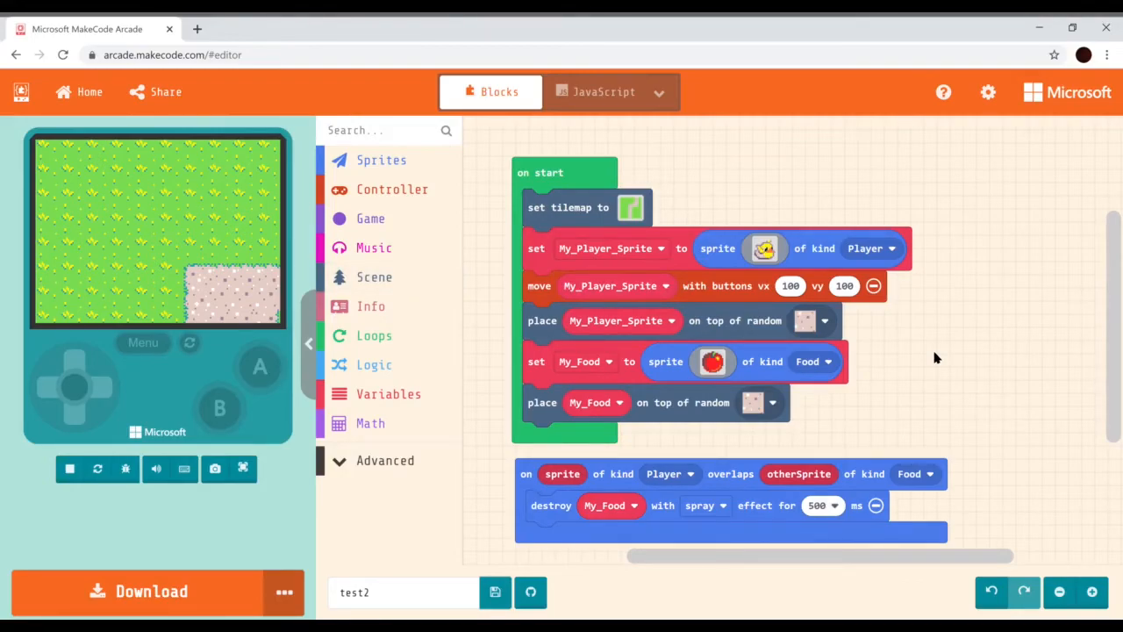
Add 'camera follow sprite mySprite' from Scene's Camera section to the end of on start
left_click(374, 277)
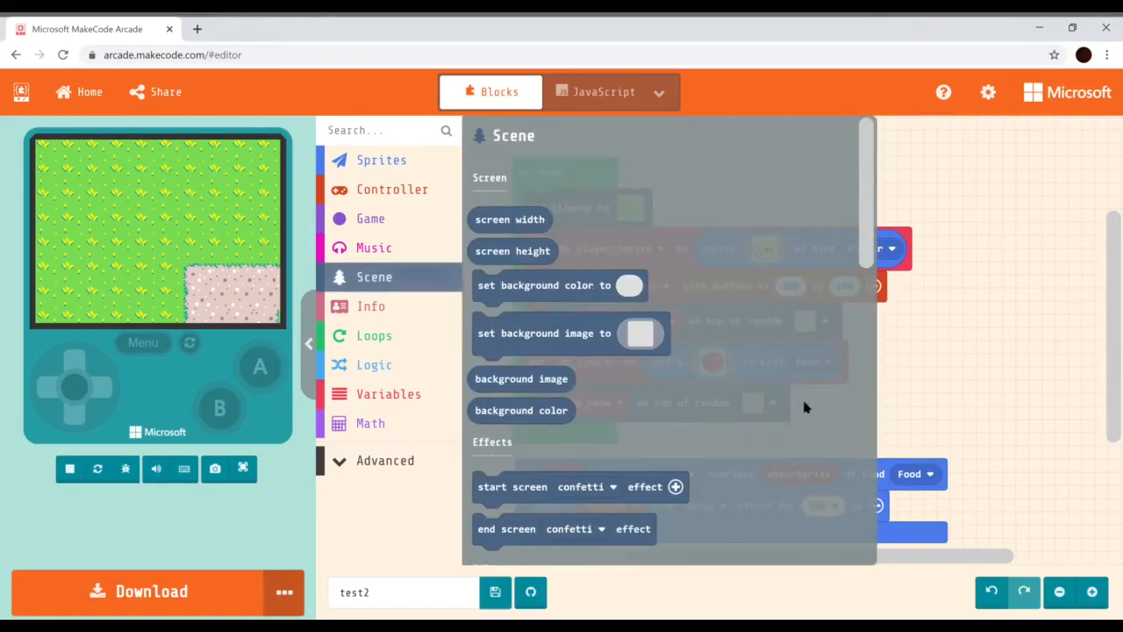
scroll("down", 3)
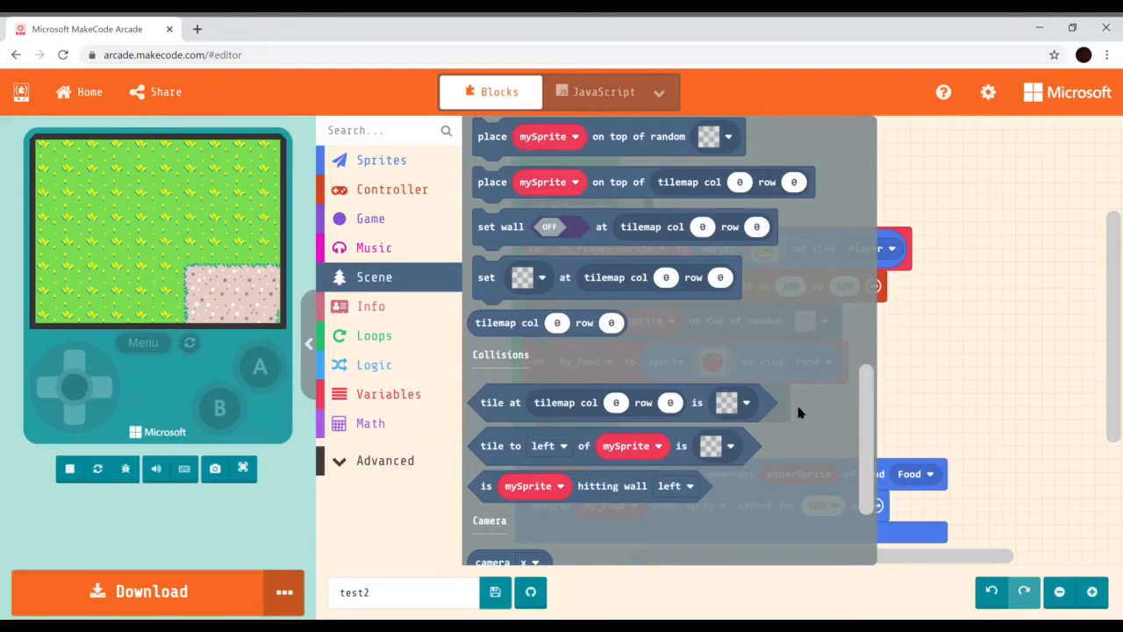
scroll("down", 3)
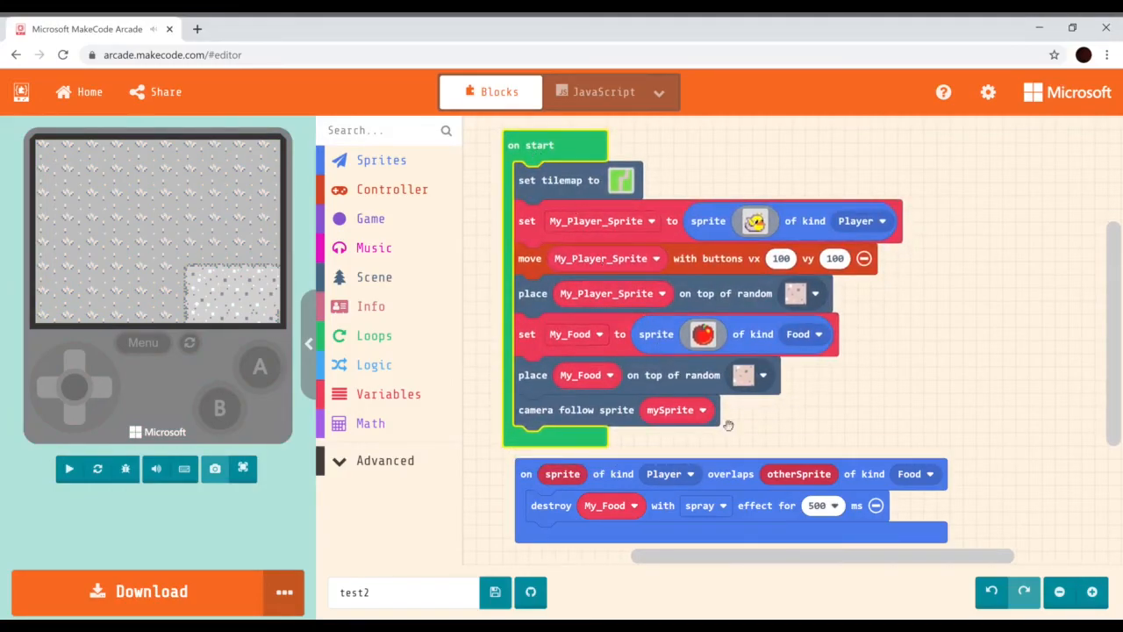
Set the camera follow sprite block's variable to My_Player_Sprite
left_click(675, 410)
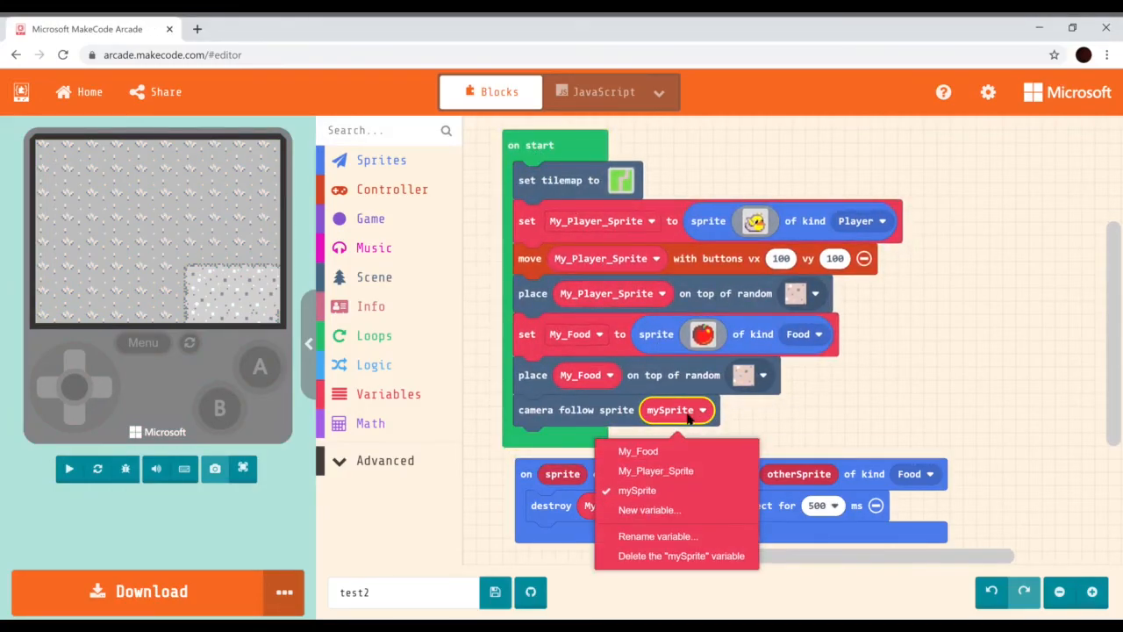
left_click(656, 472)
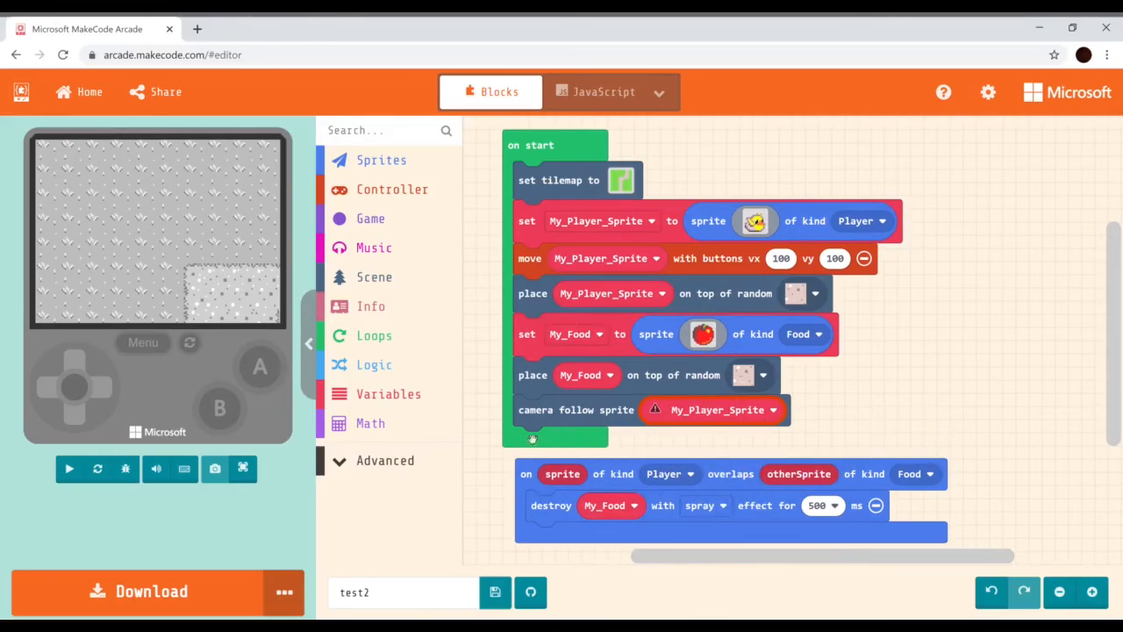
left_click(69, 468)
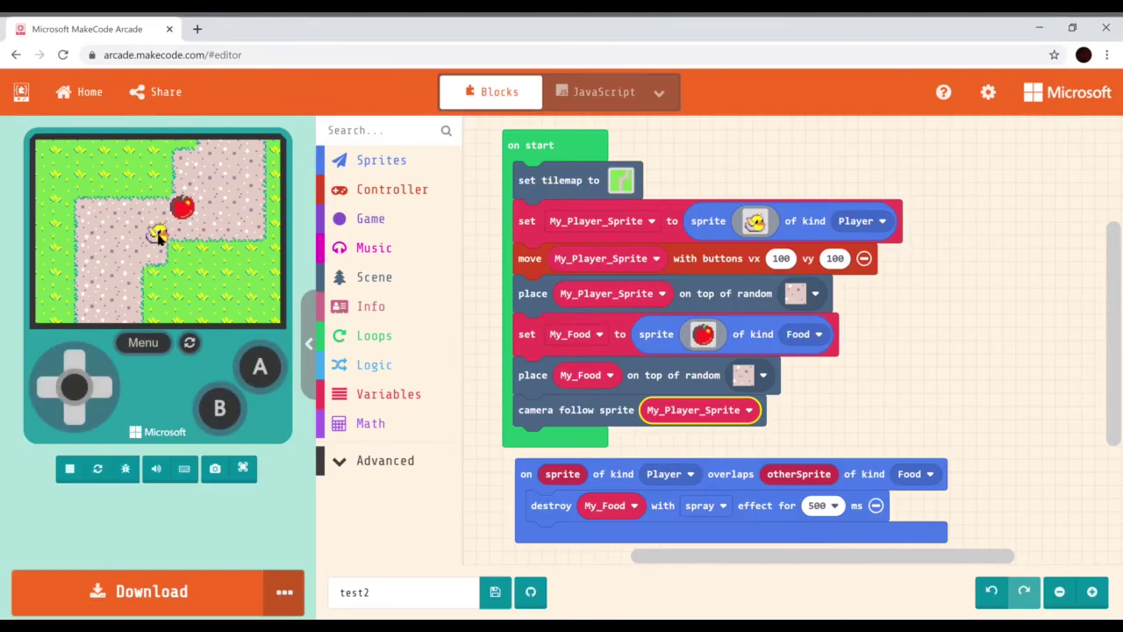